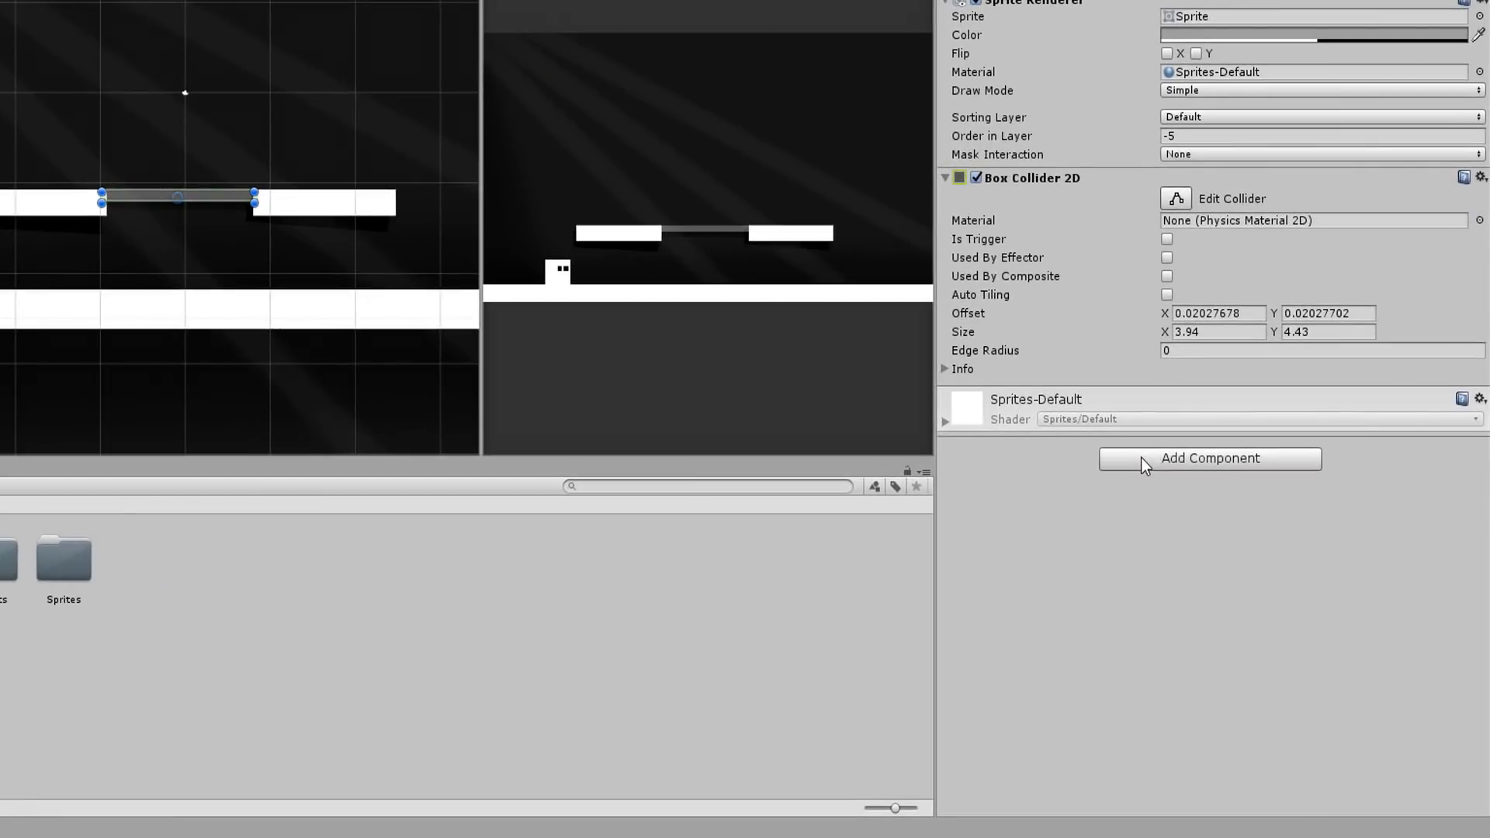
- Add a Platform Effector 2D and set the Box Collider 2D to Used By Effector
left_click(1210, 458)
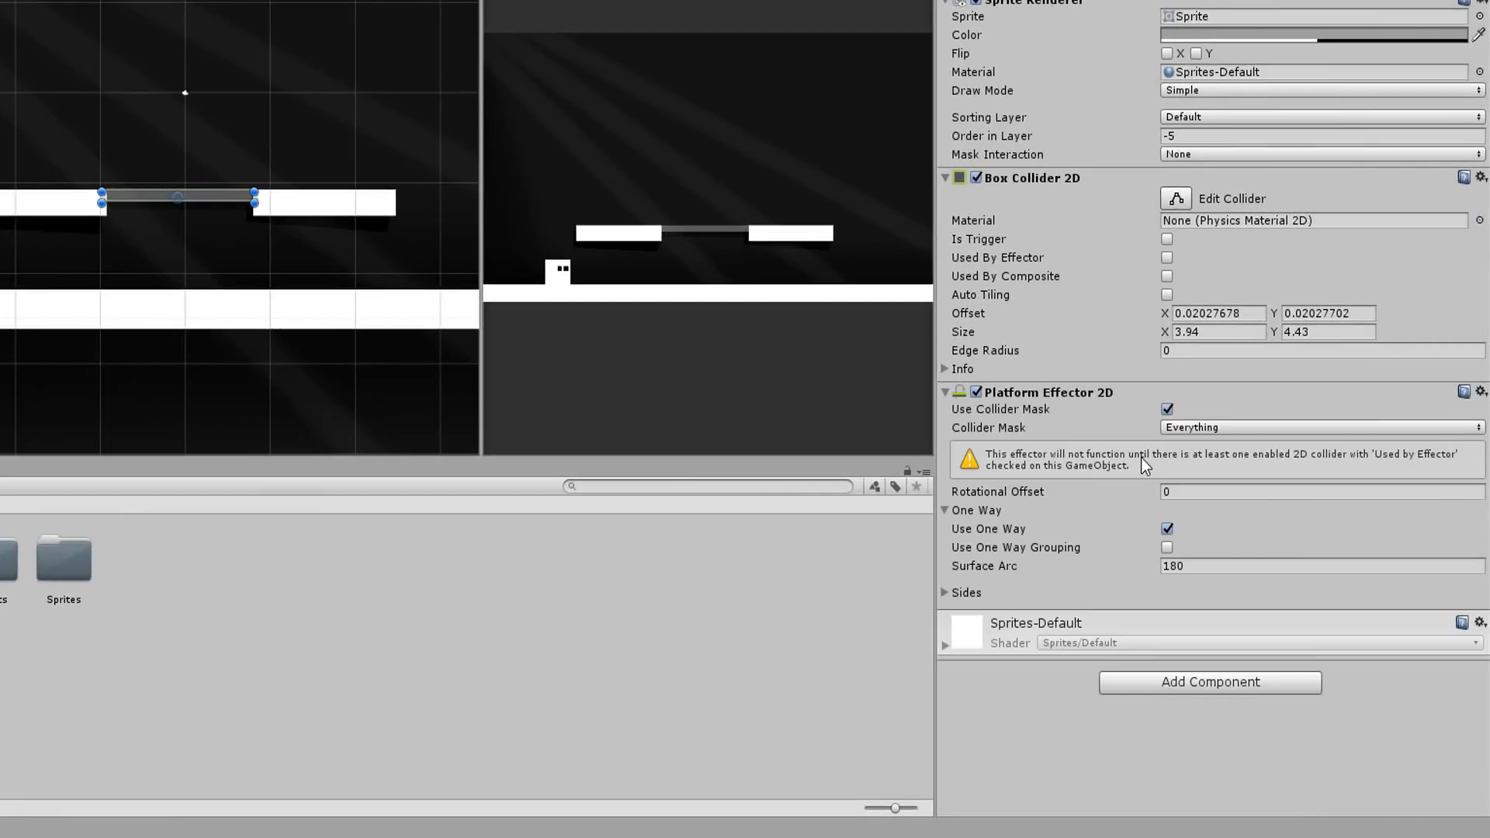
mouse_move(1133, 332)
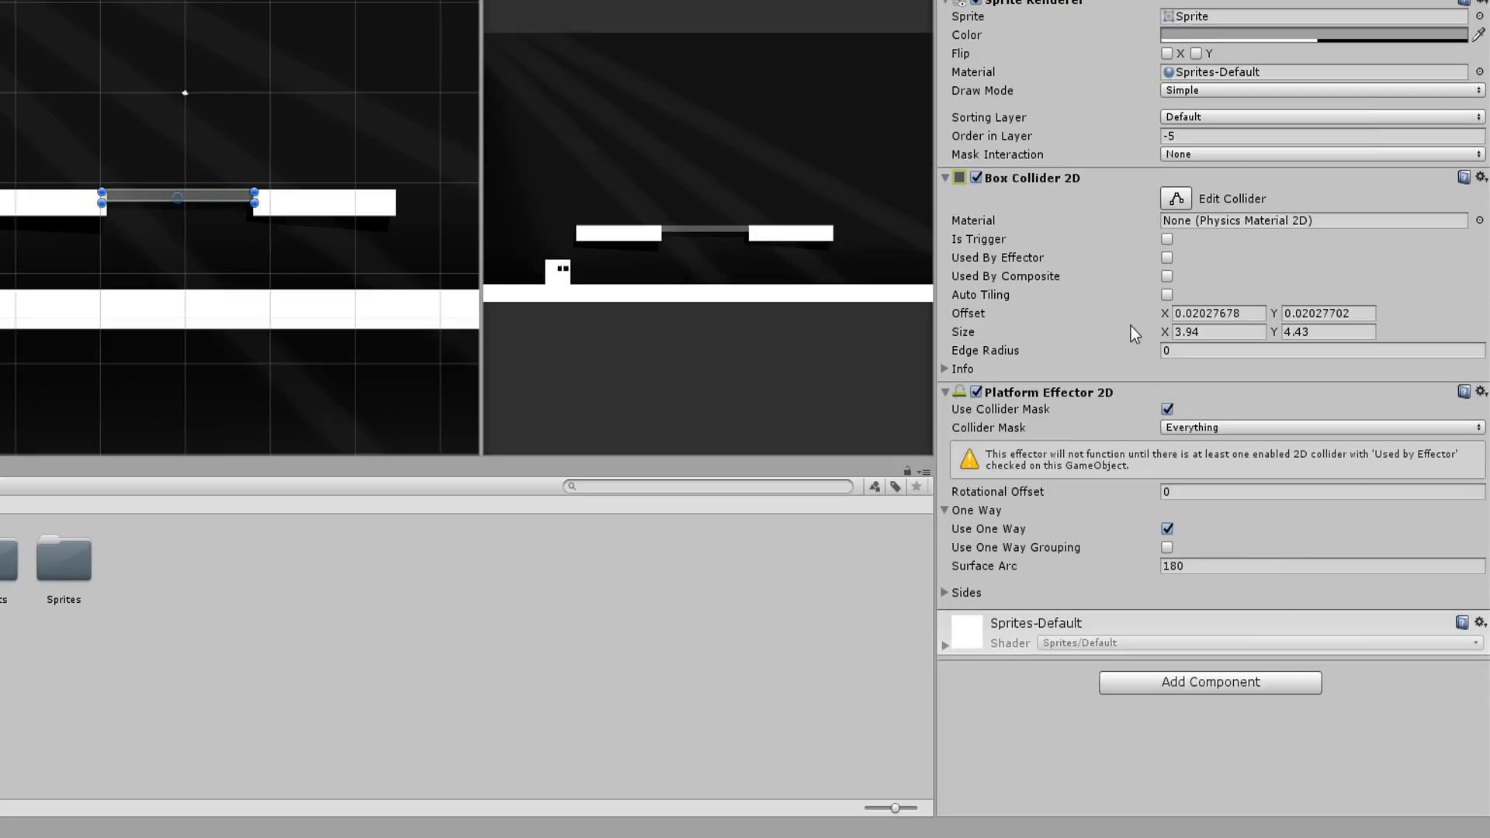
left_click(1167, 258)
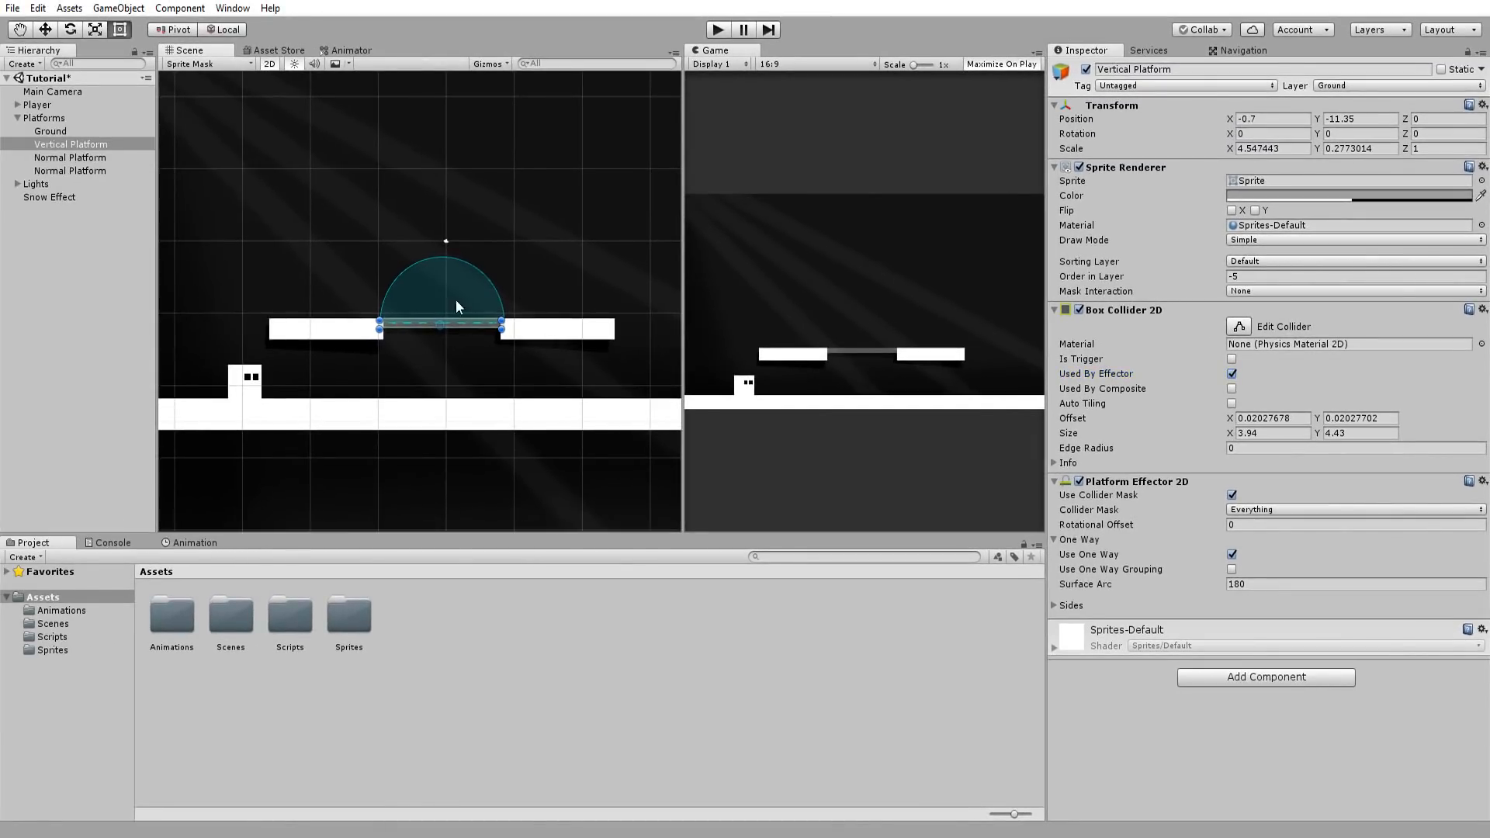
mouse_move(452, 340)
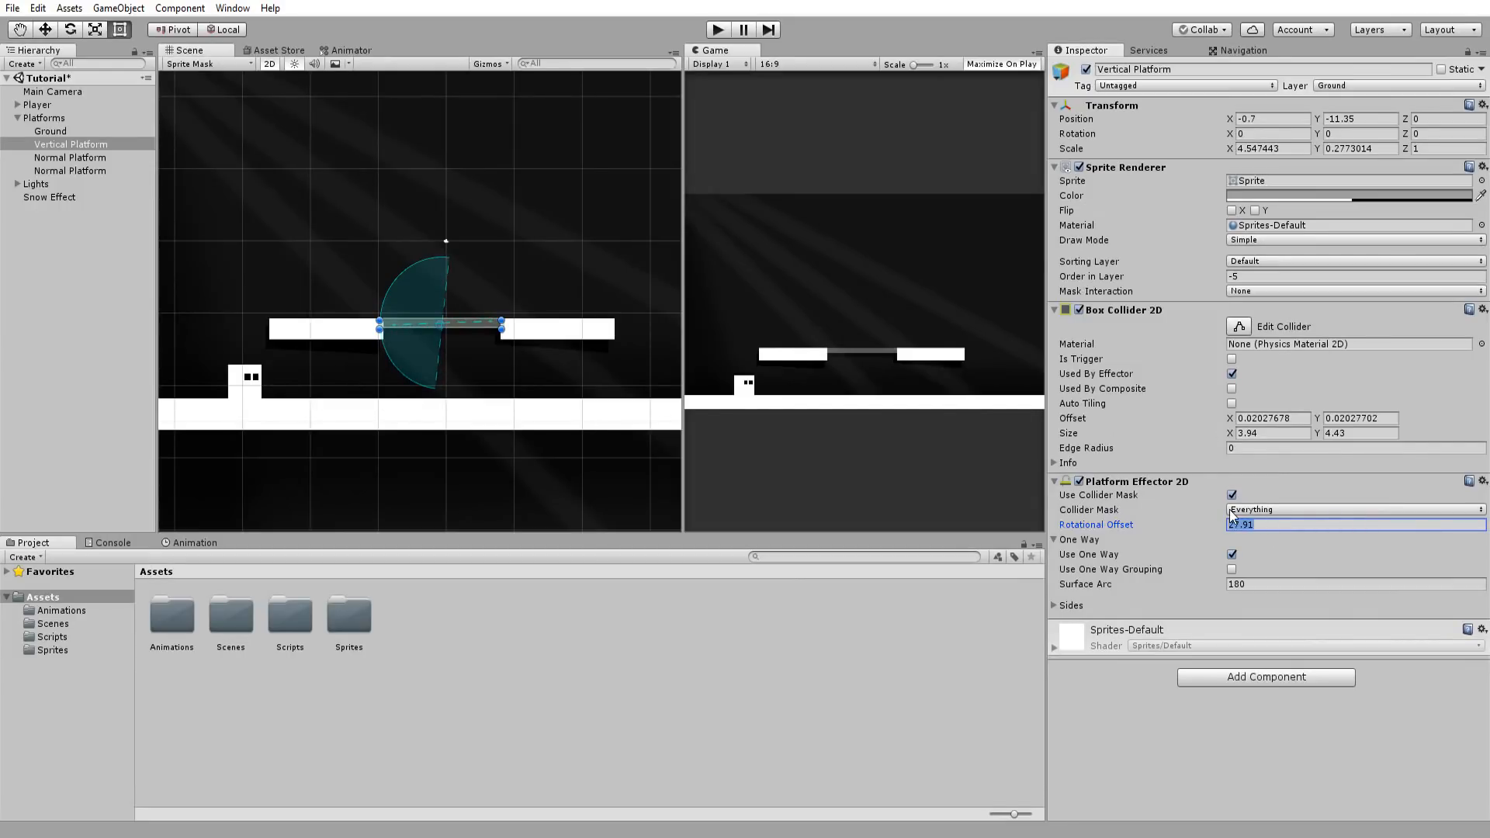
- Set the effector's Rotational Offset to 180, then back to 0 before playing
type("180")
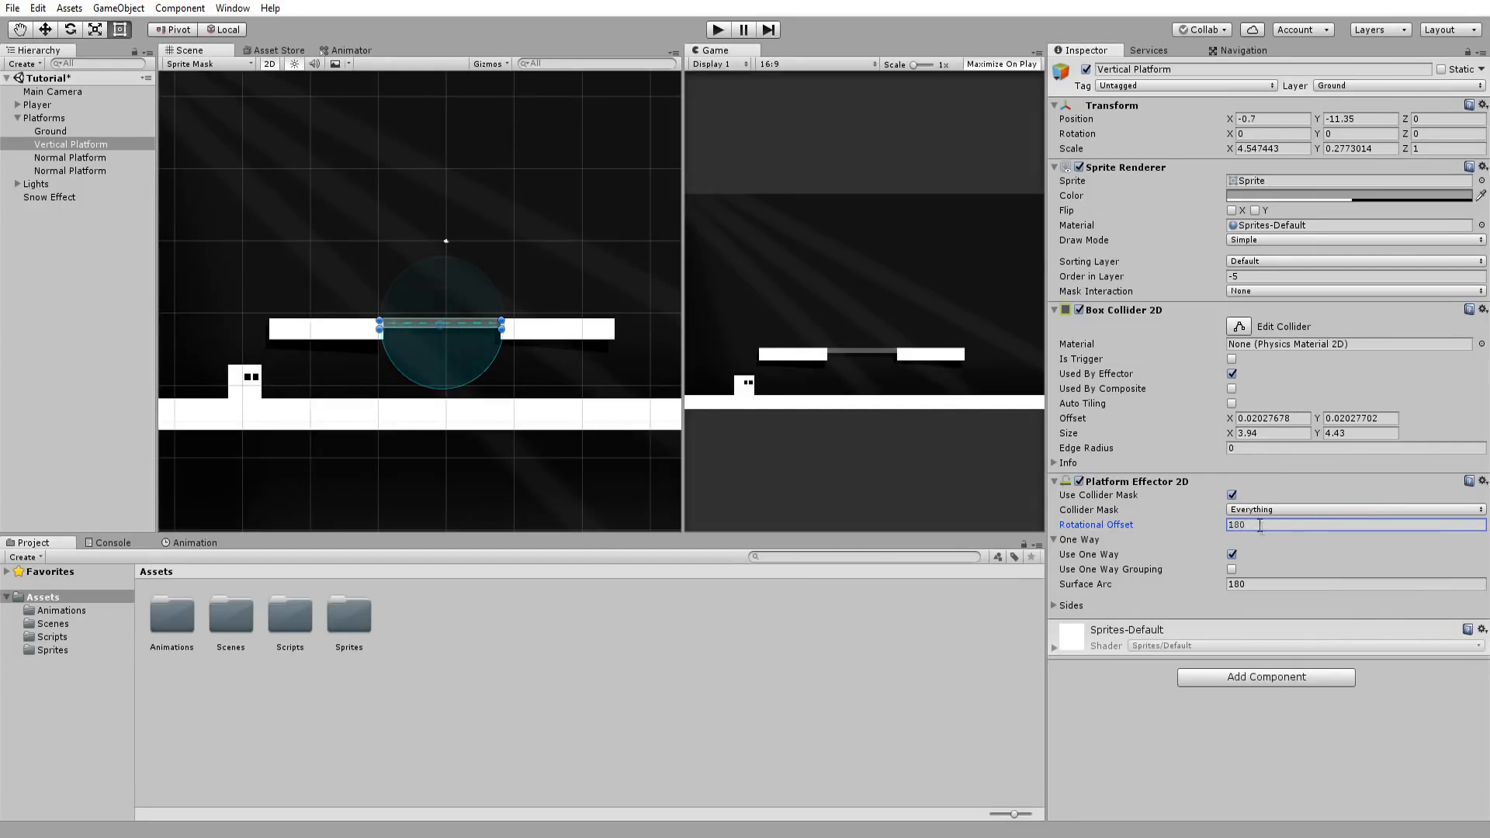
type("0")
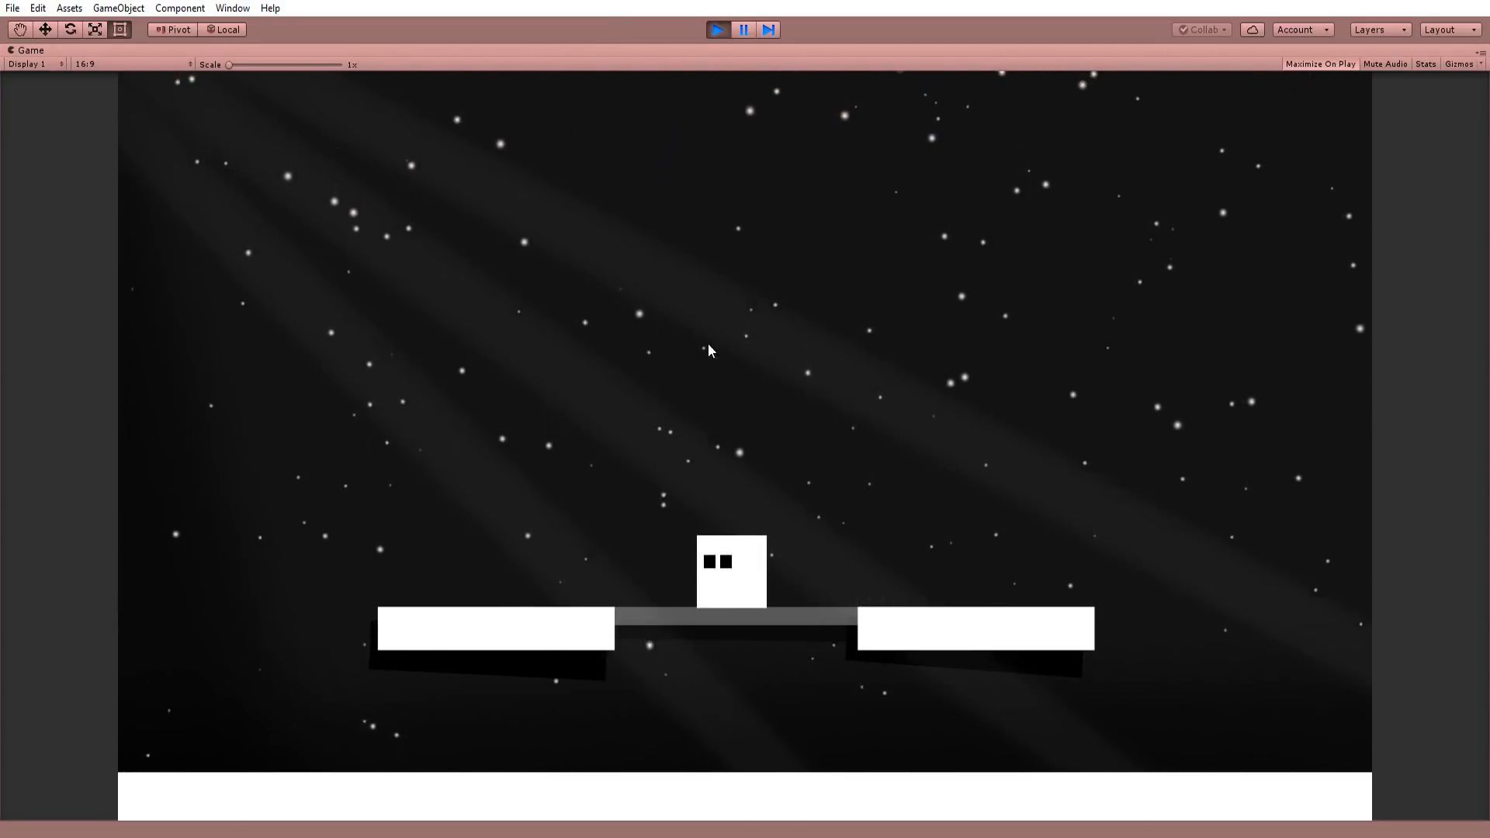
- Pause play, try Rotational Offset 180, stop, and create the VerticalPlatform C# script
left_click(744, 29)
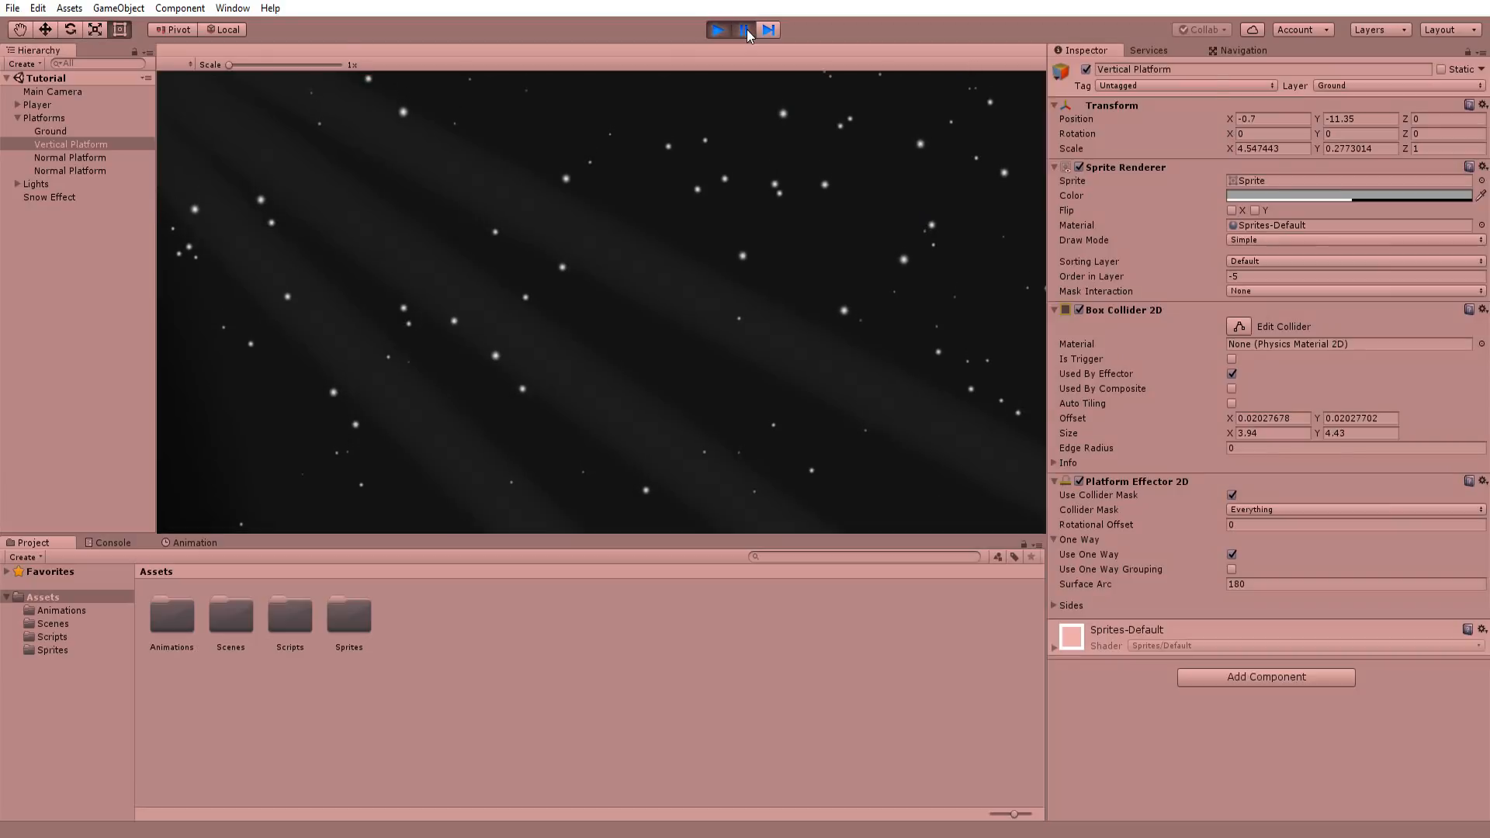
left_click(717, 29)
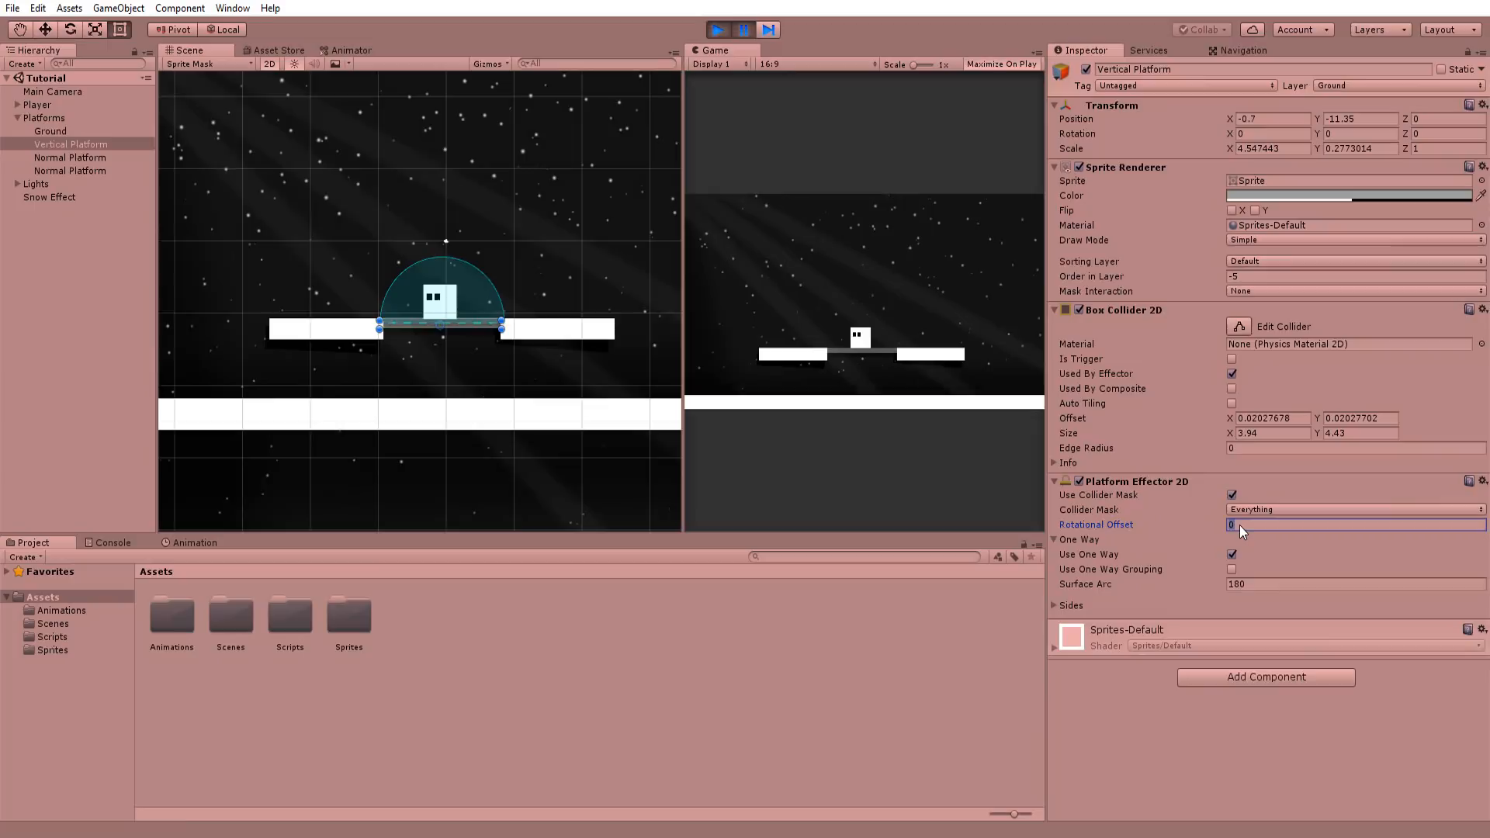
type("180")
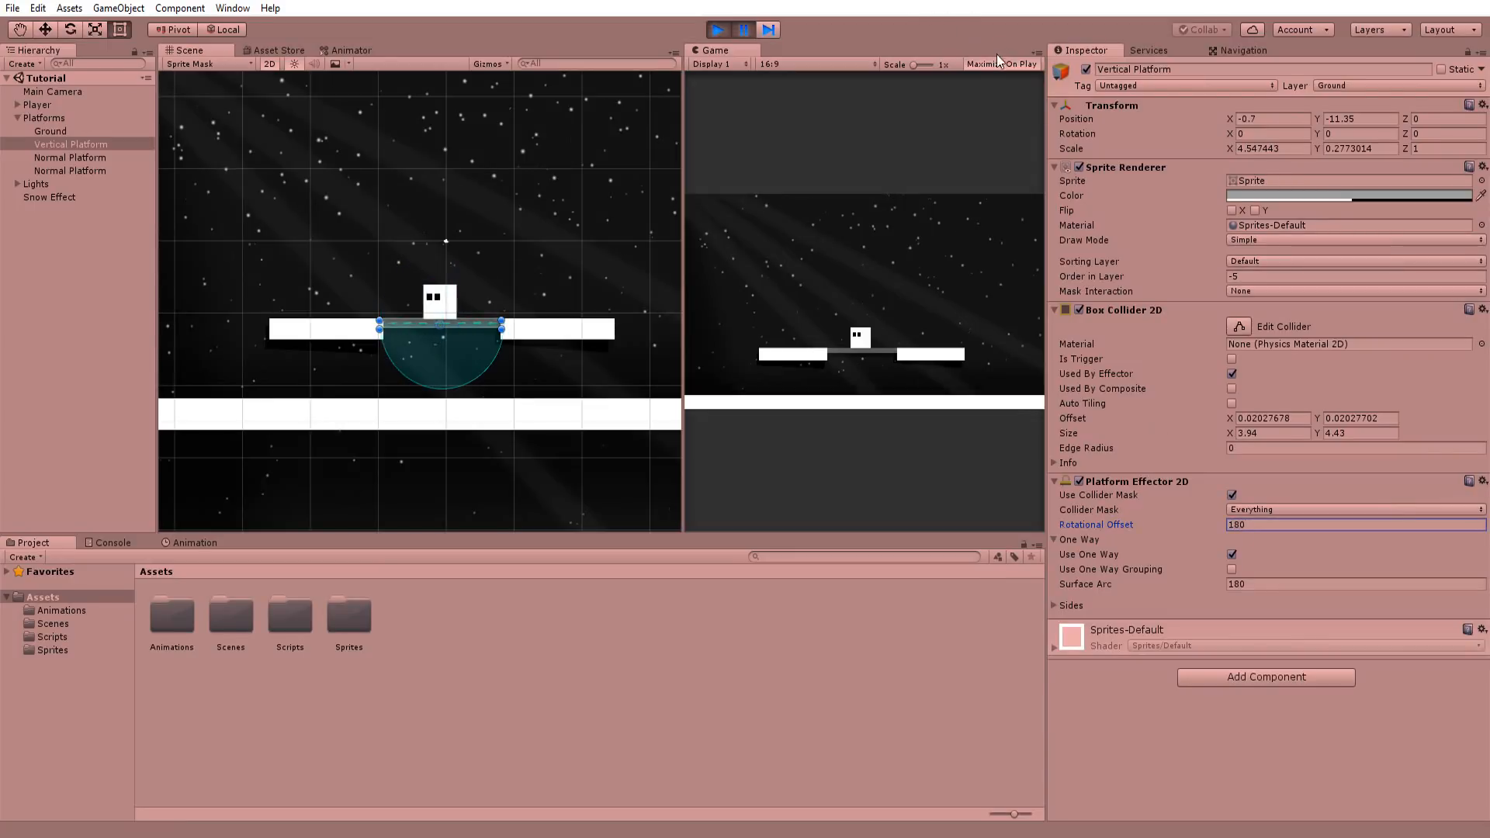
left_click(742, 29)
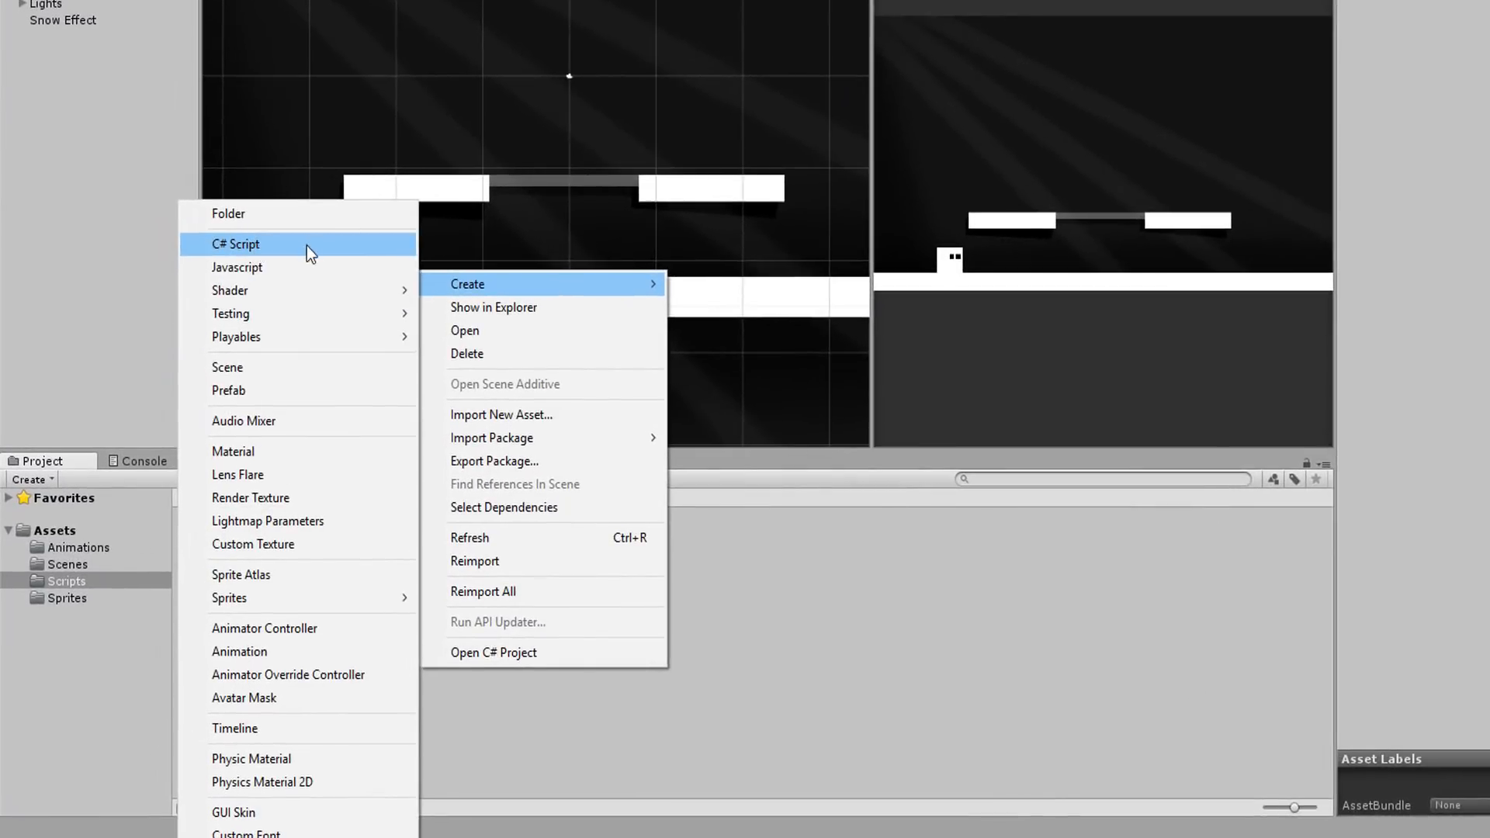
left_click(234, 243)
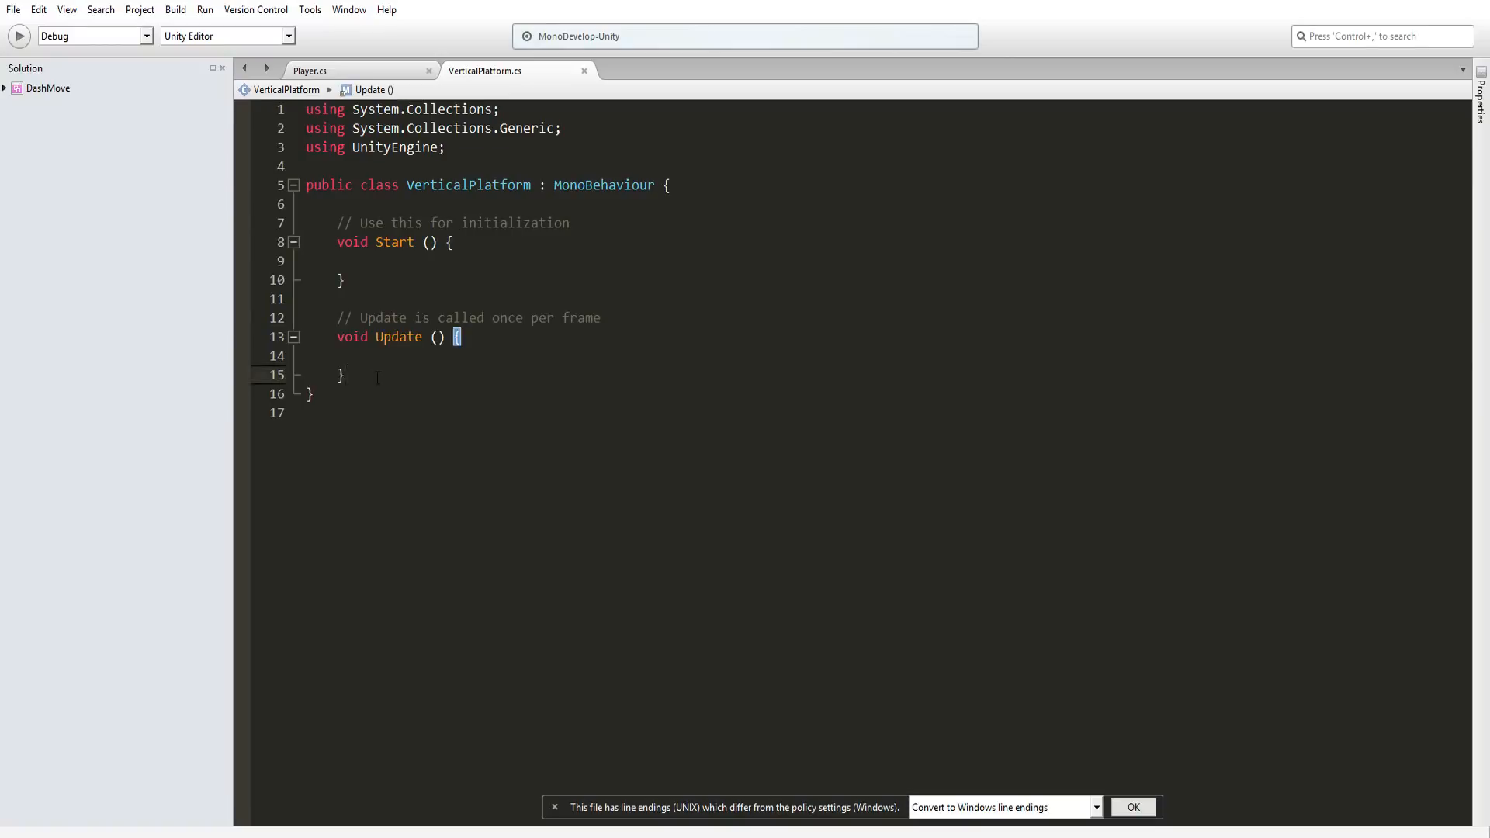
- Store the PlatformEffector2D via GetComponent in Start and check Input.GetKey(KeyCode.DownArrow) in Update
type("private PlatformEffector2D effector;")
left_click(888, 261)
type("effector =")
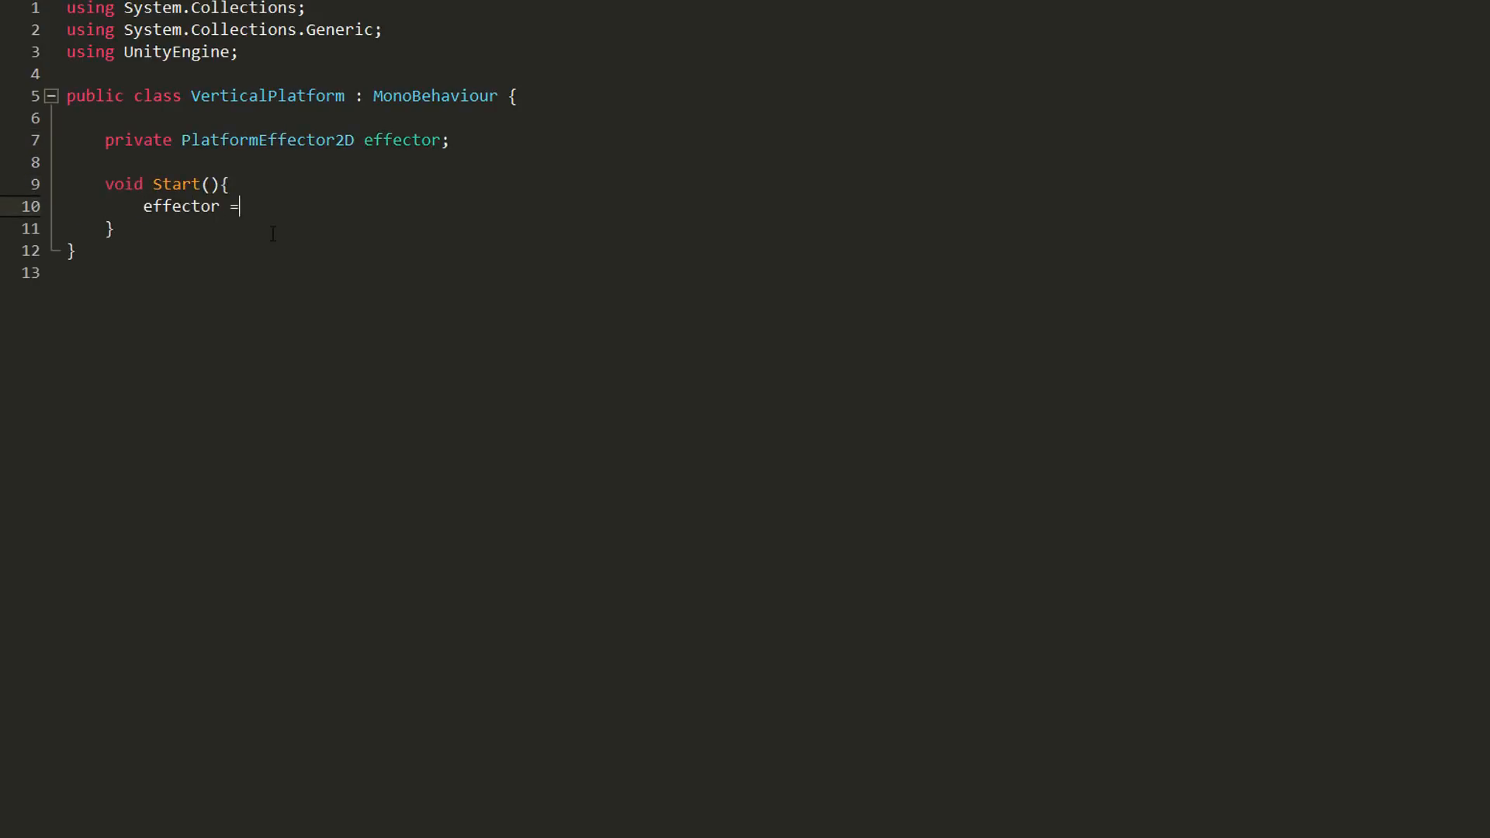
type("GetComponent<>")
type("if(){")
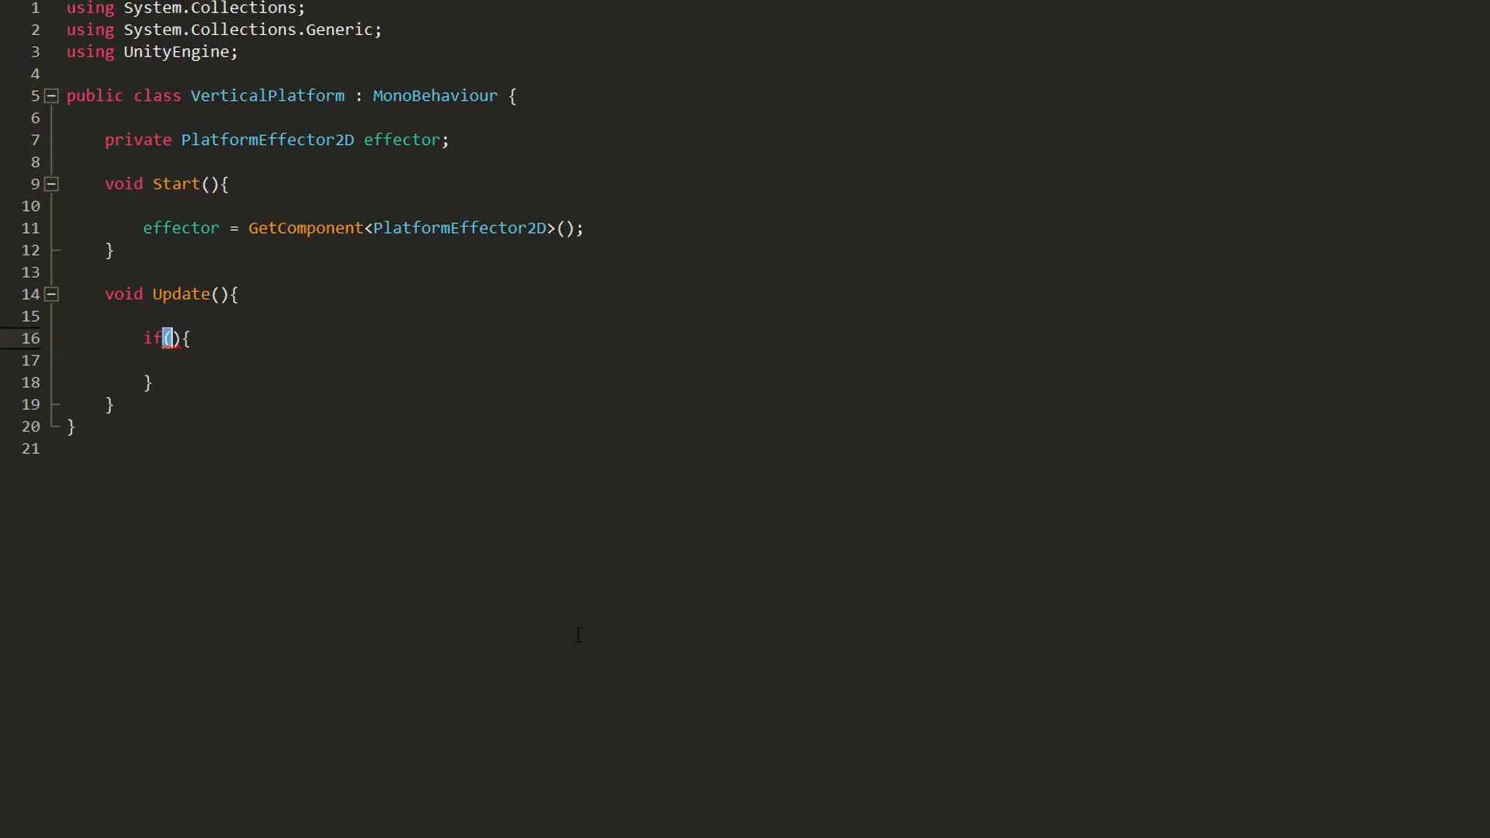
type("Input.GetKey(KeyCode.DownArrow)")
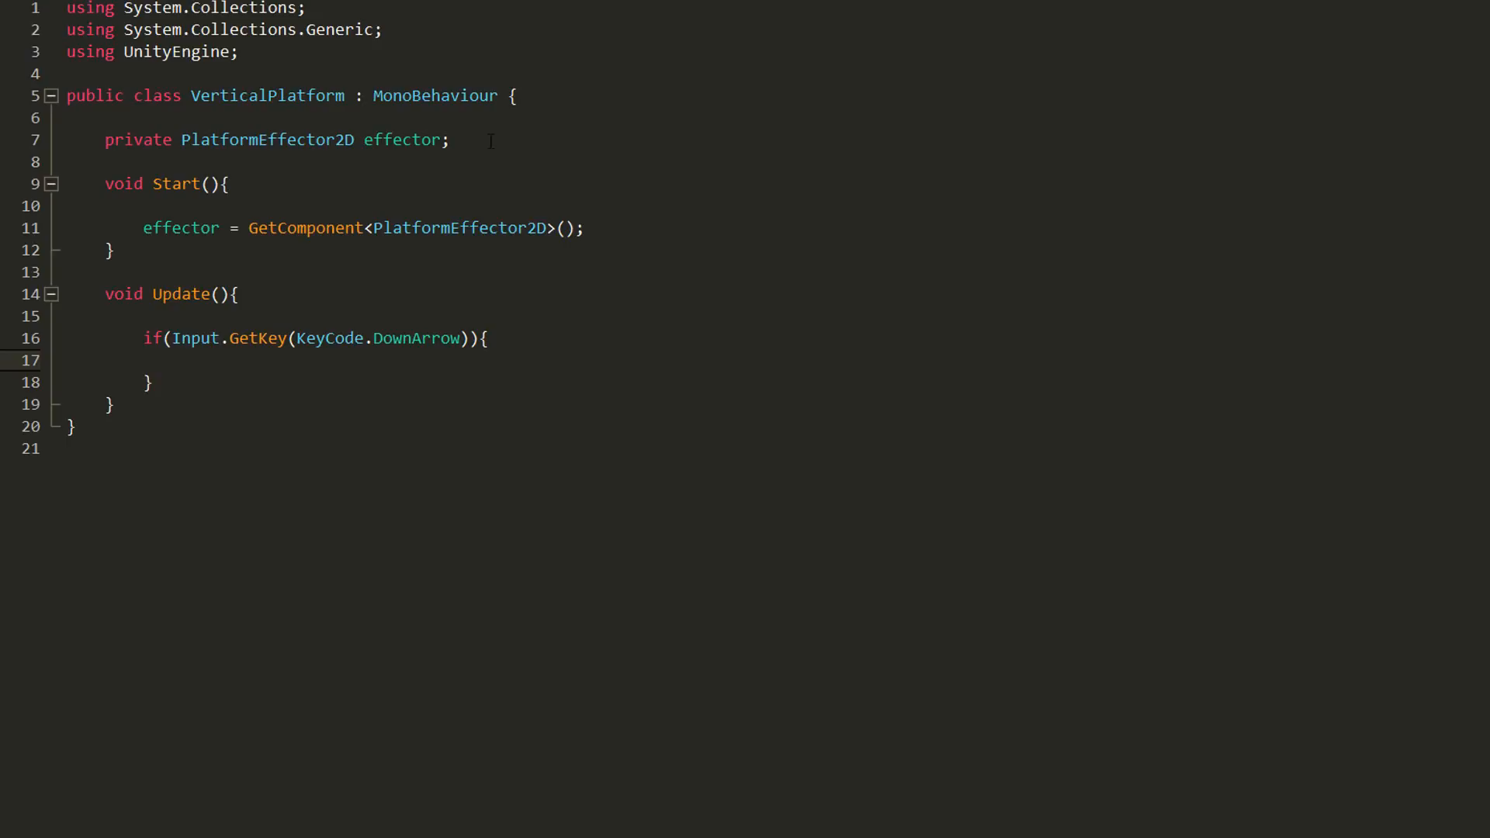
- Declare public float waitTime and set rotationalOffset to 180f when waitTime <= 0
type("public float waitT")
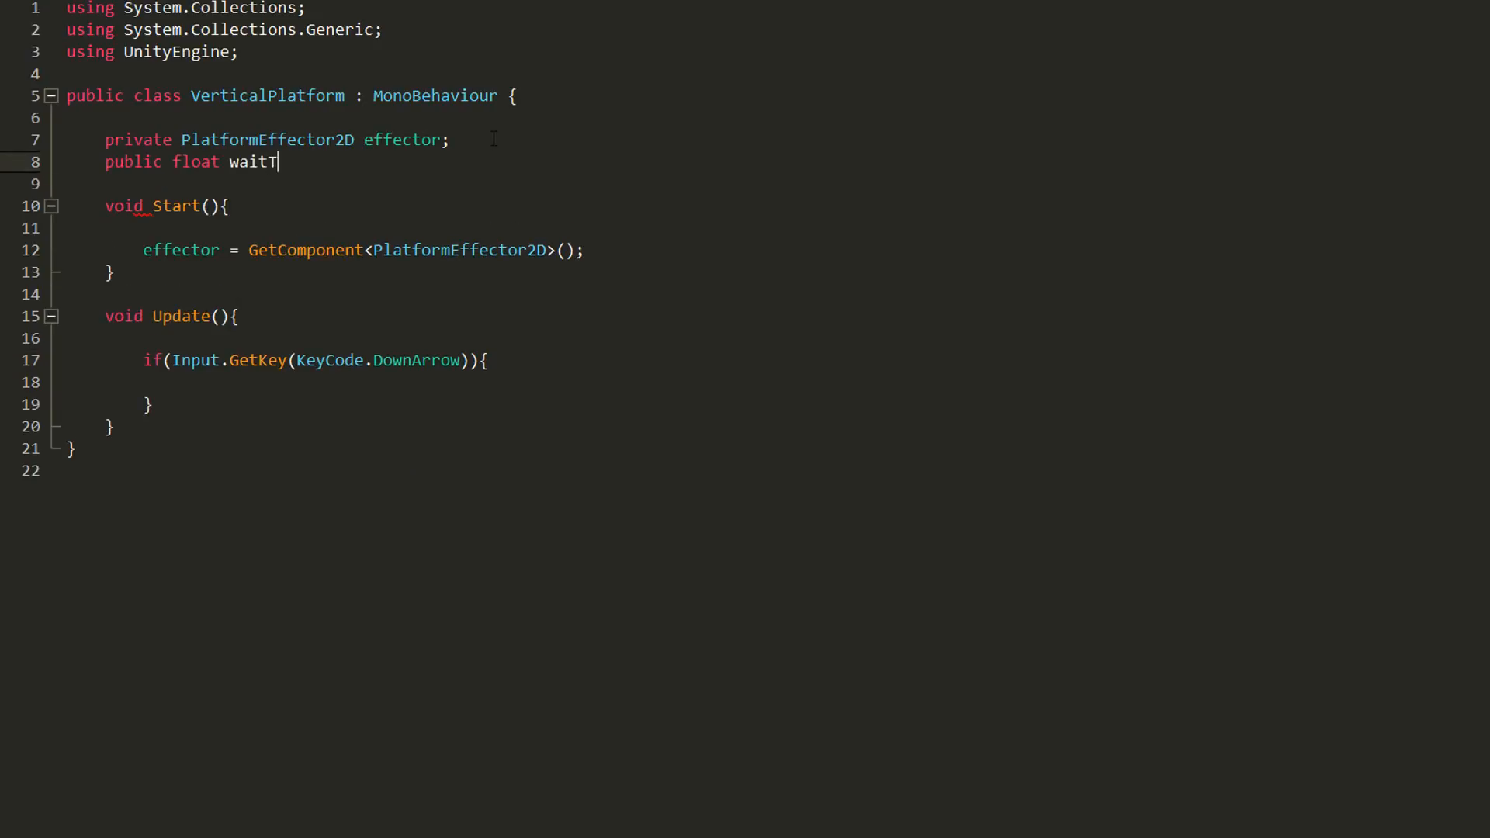
type("ime;")
left_click(437, 382)
type("if(){")
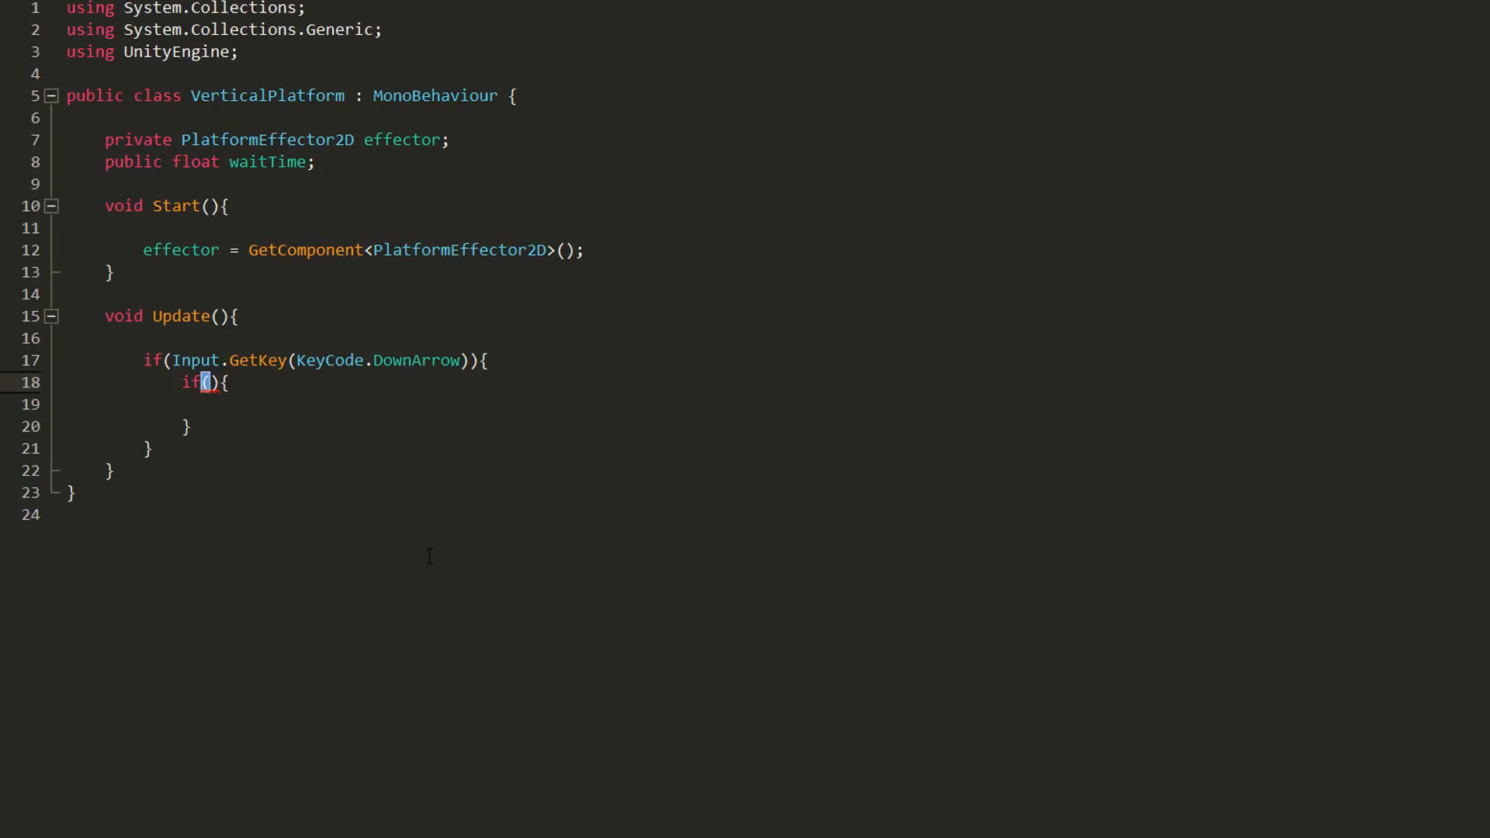
type("waitTime <= 0")
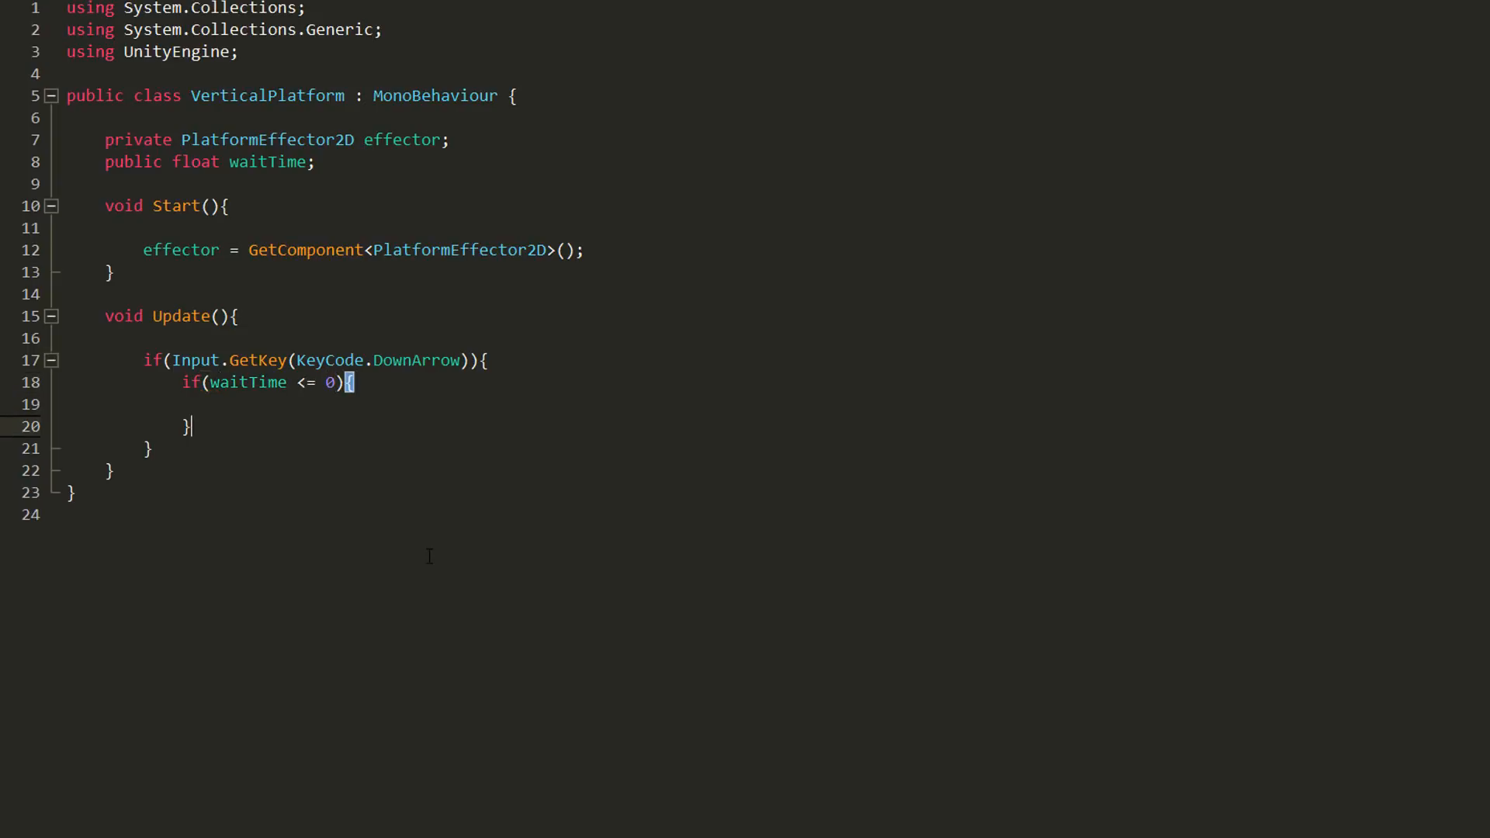
type("effector.")
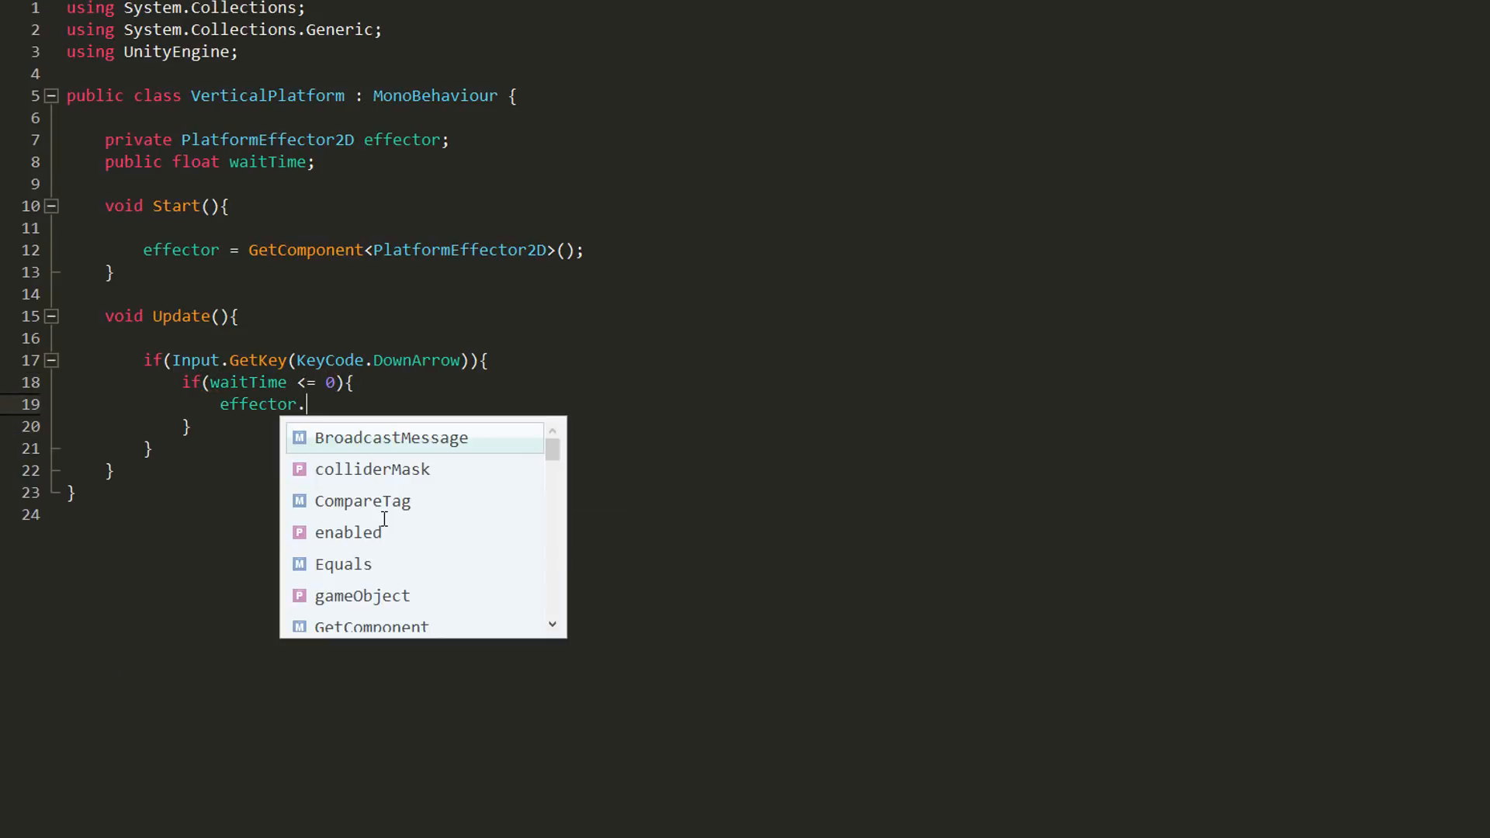
type("rotationalOffset =")
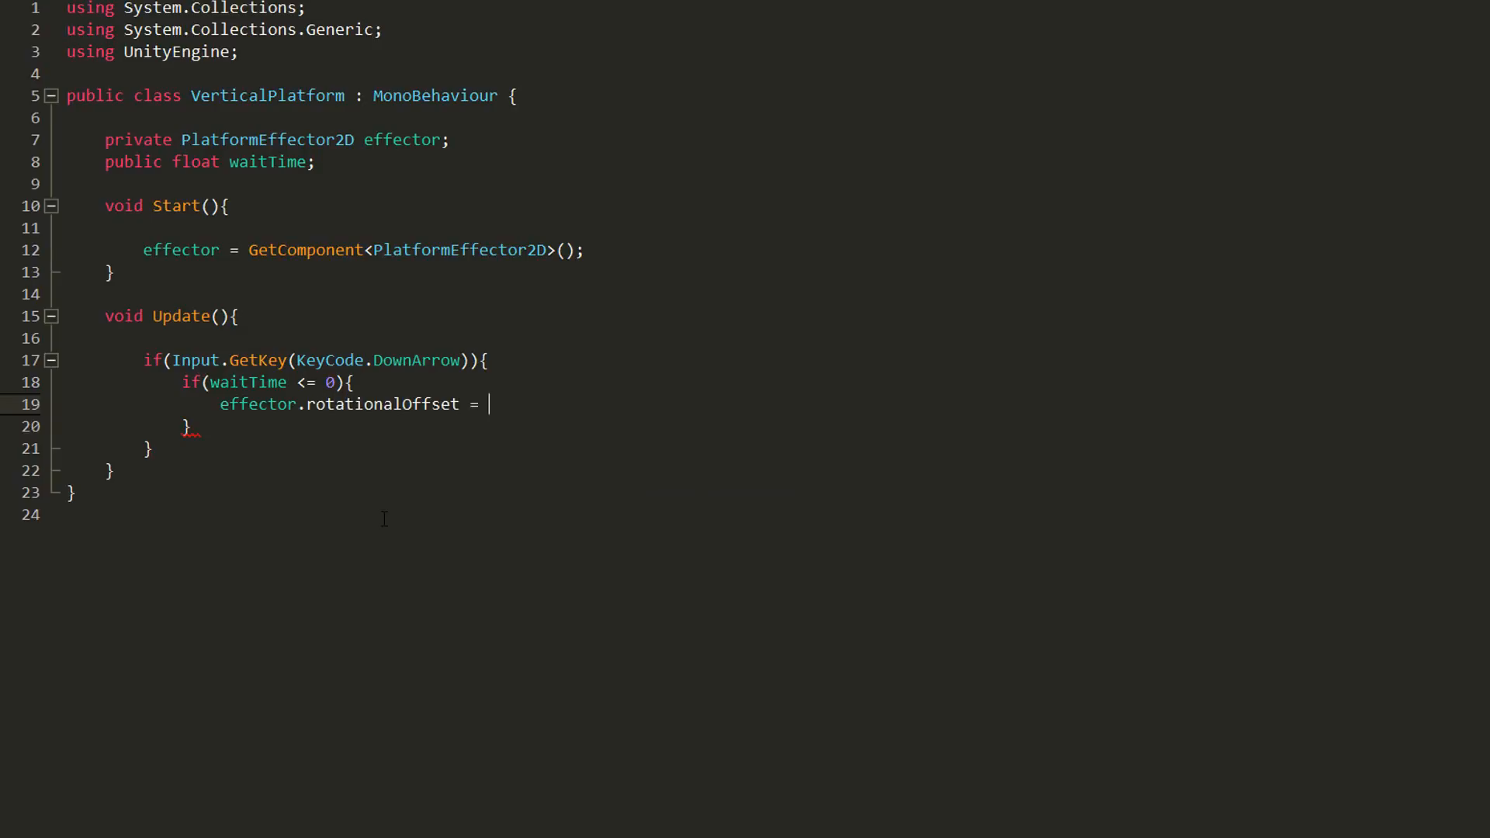
type("180f;")
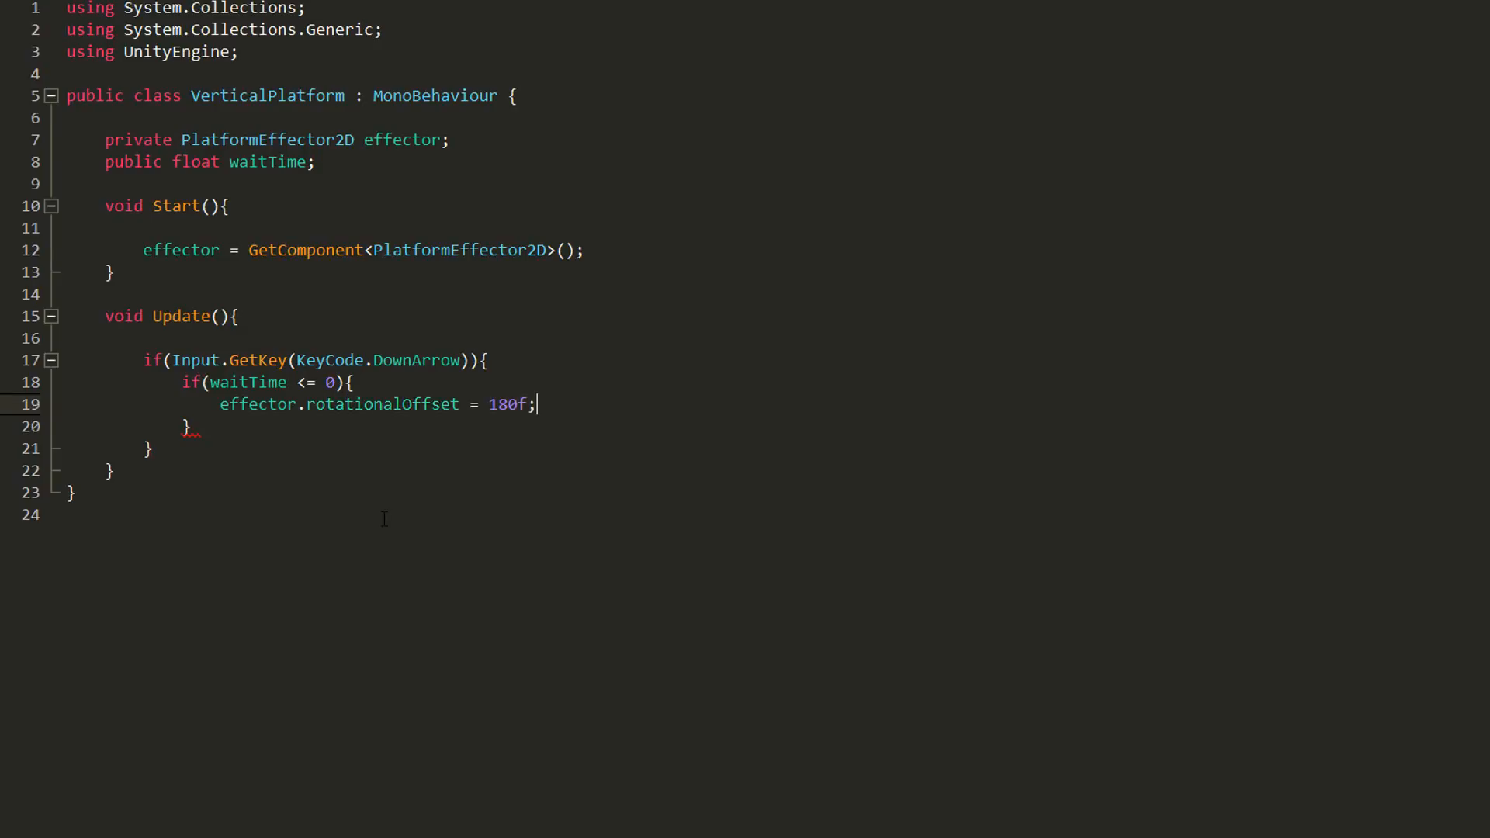
key("Enter")
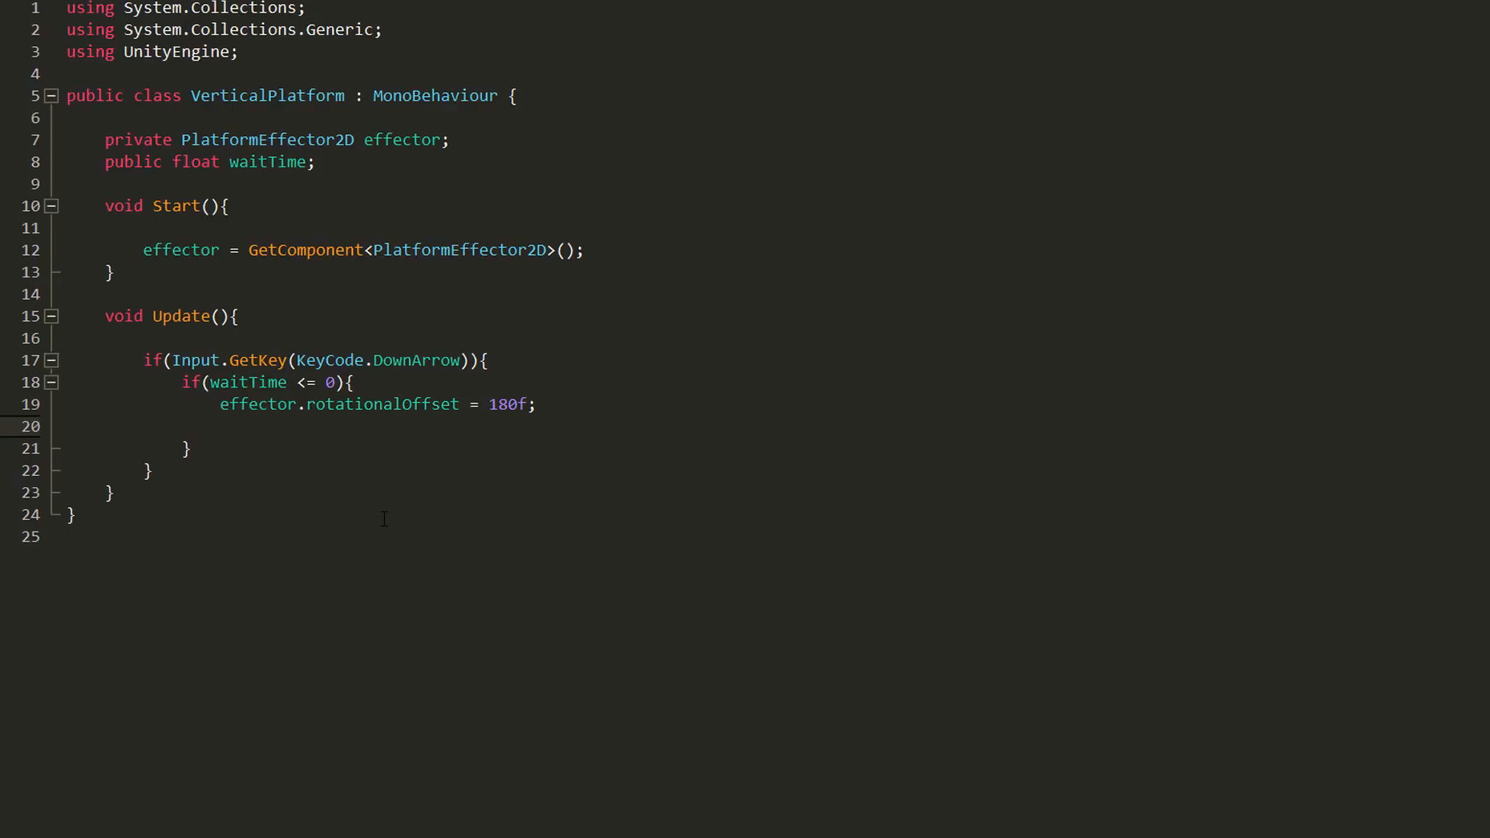
- Reset waitTime to 0.5f after flipping, else subtract Time.deltaTime
type("waitTime =")
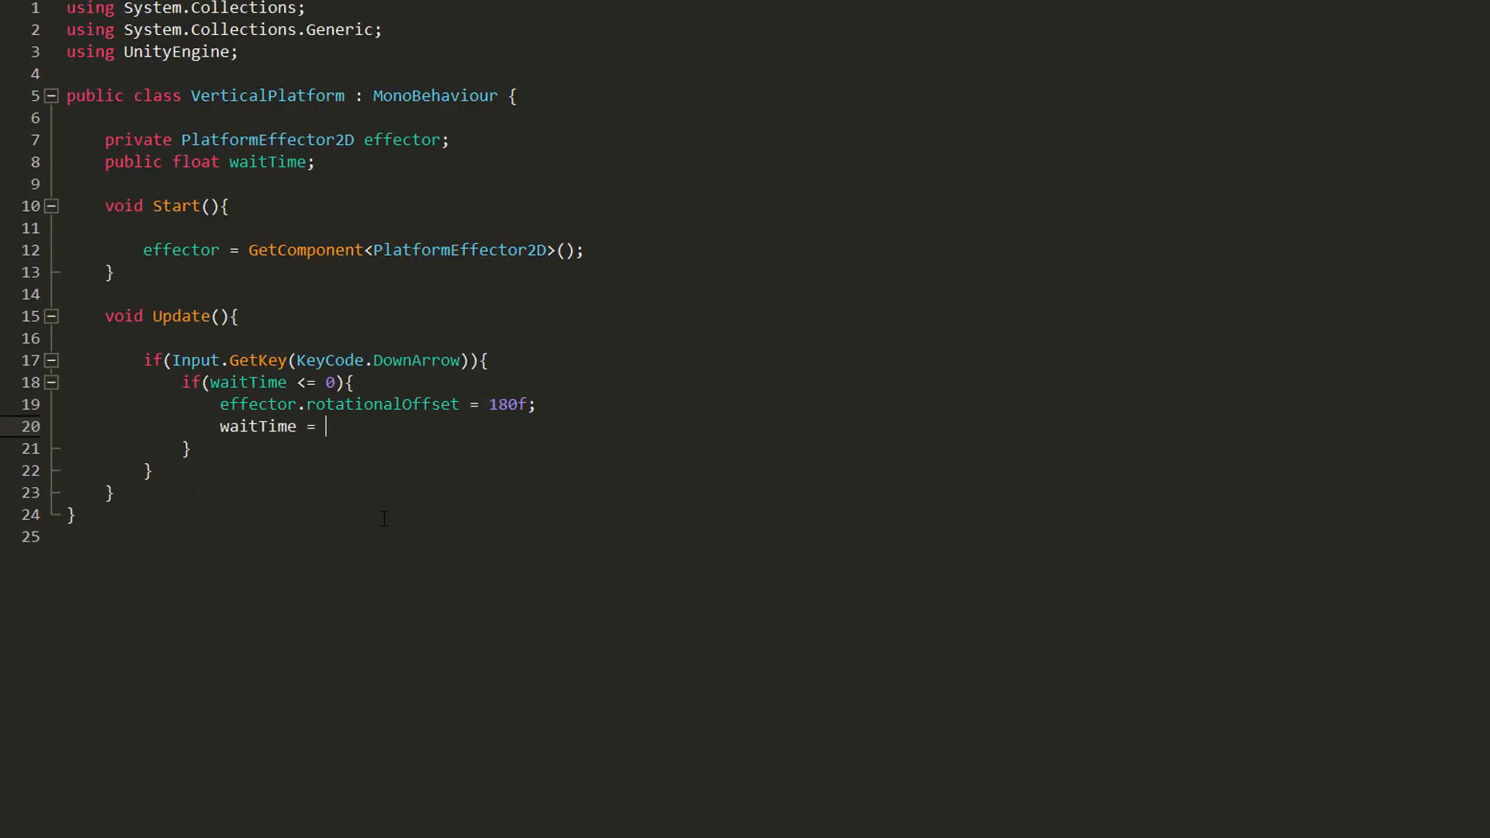
type("0.5f;")
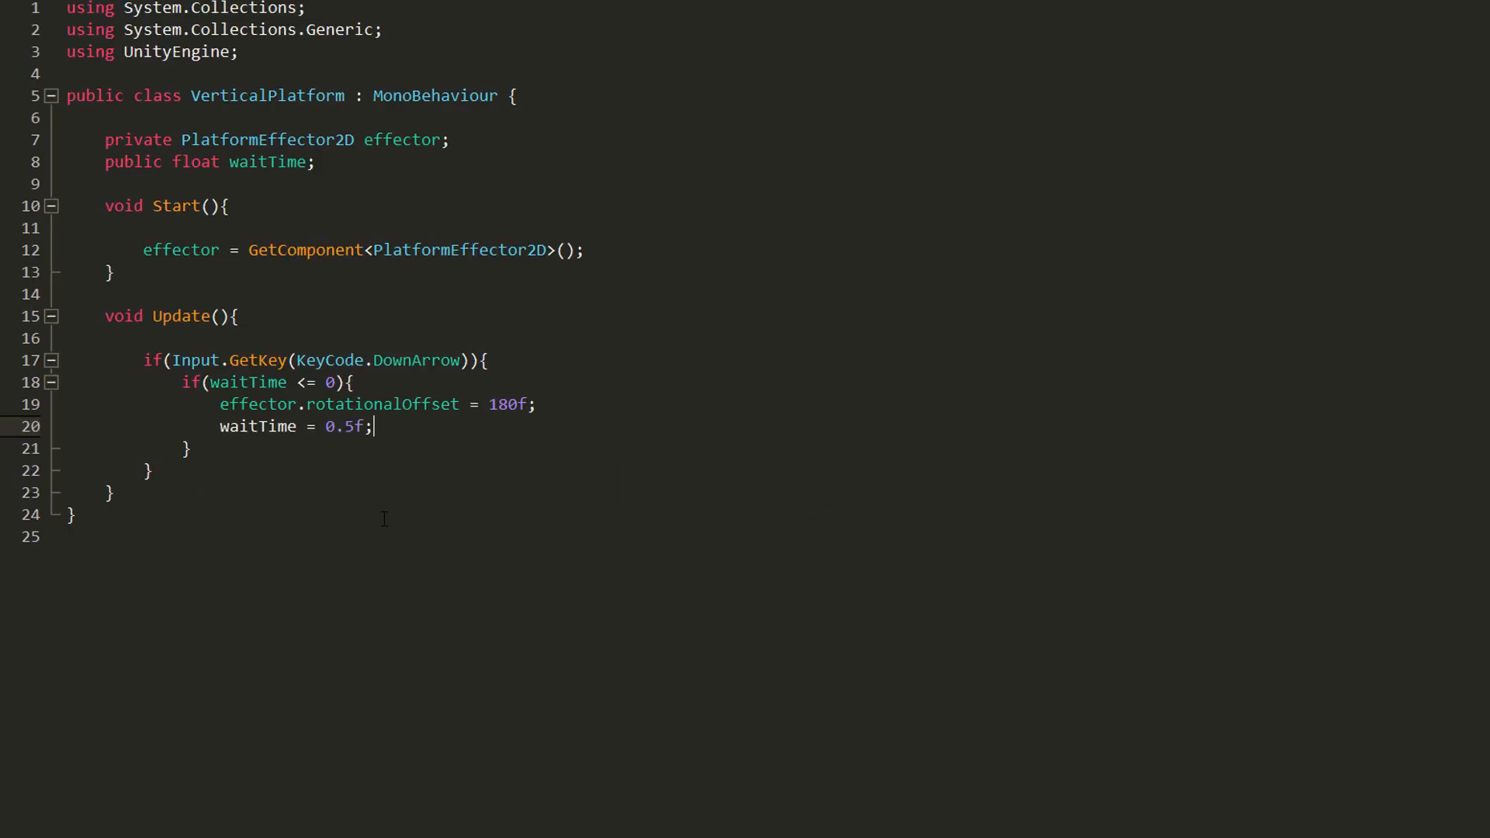
type("e")
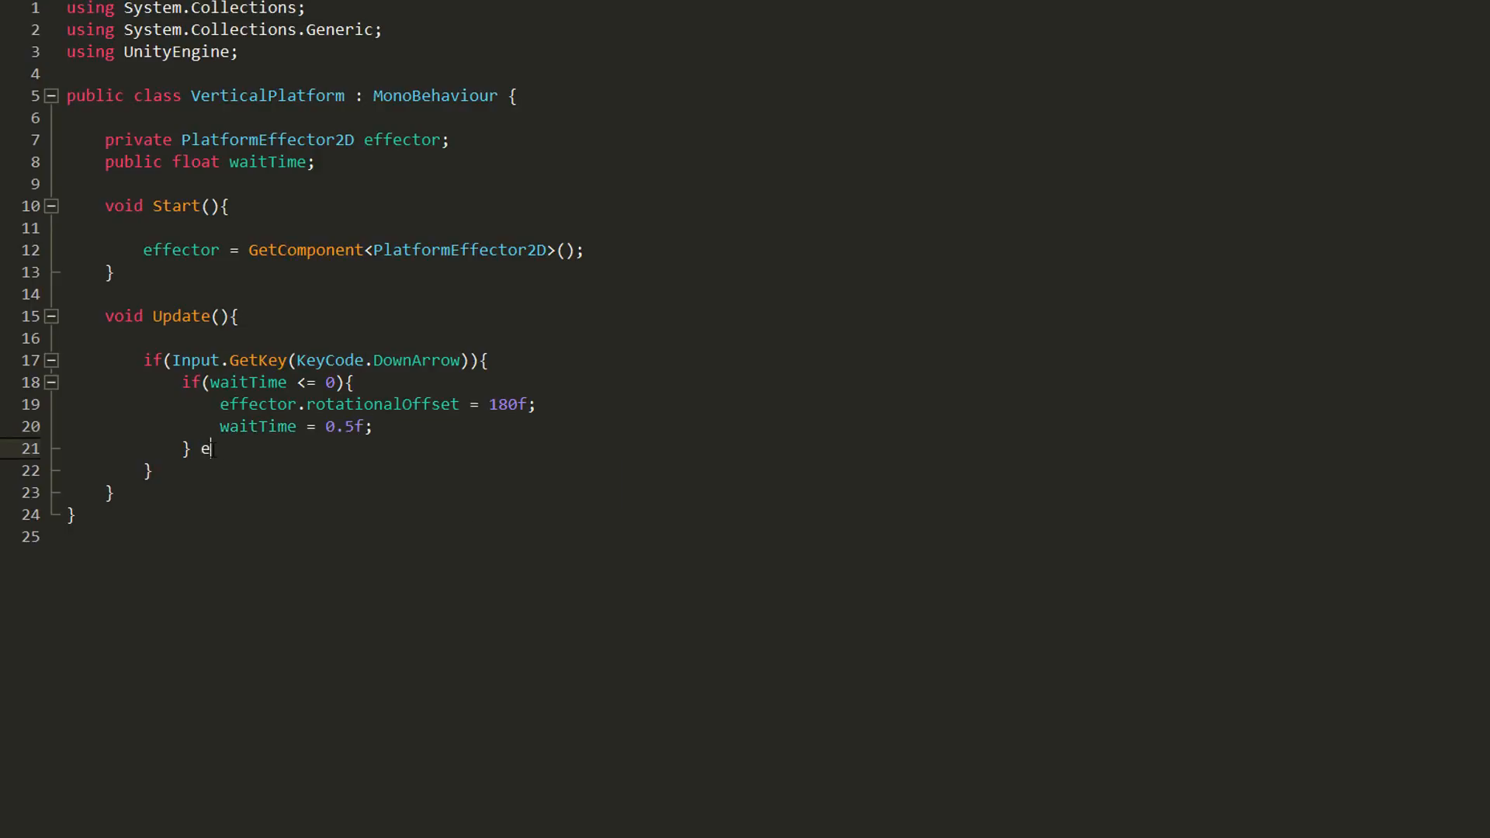
type("lse {")
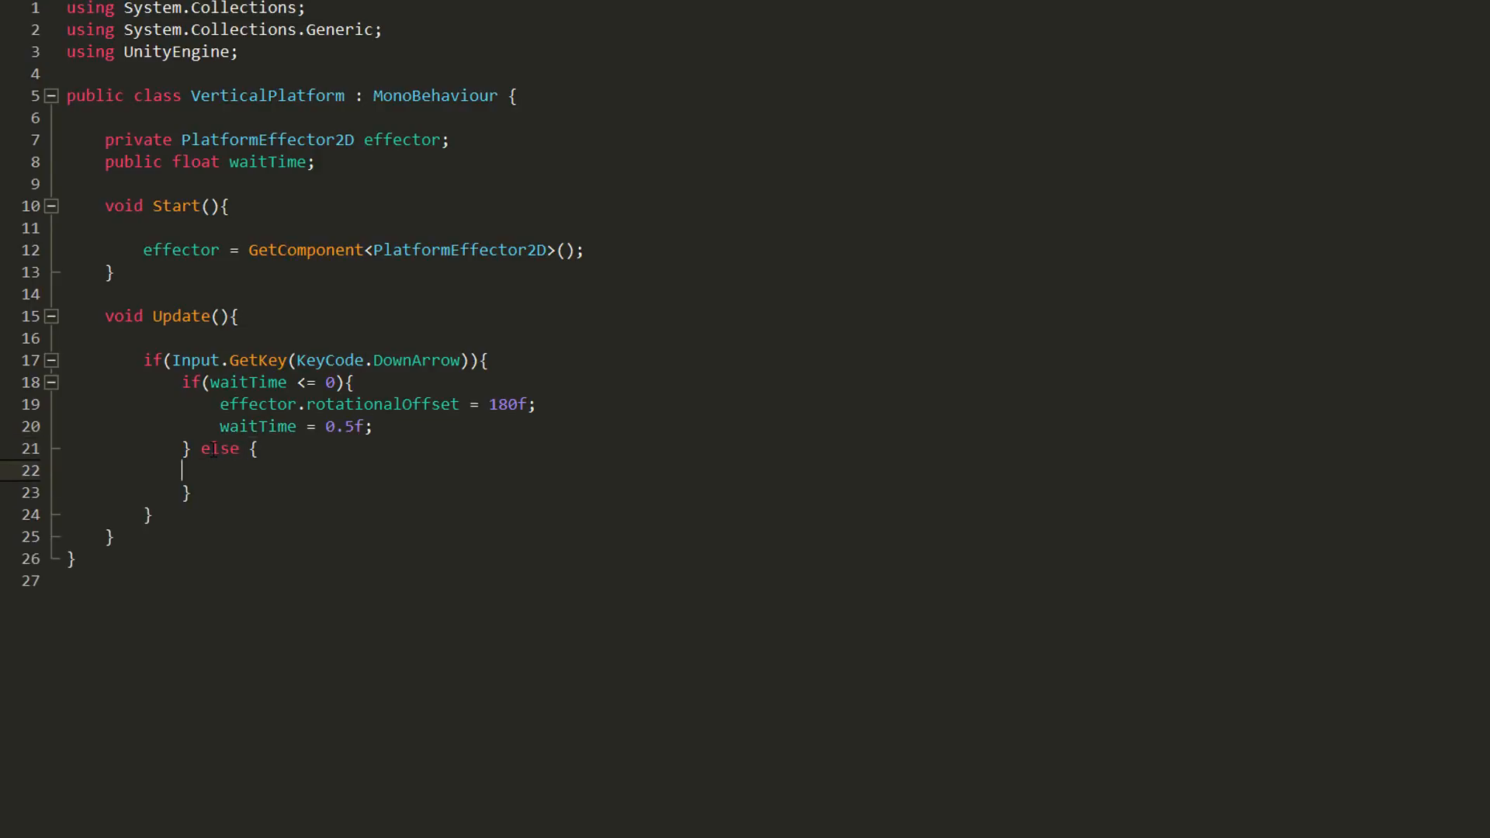
type("waitTime -= Time.")
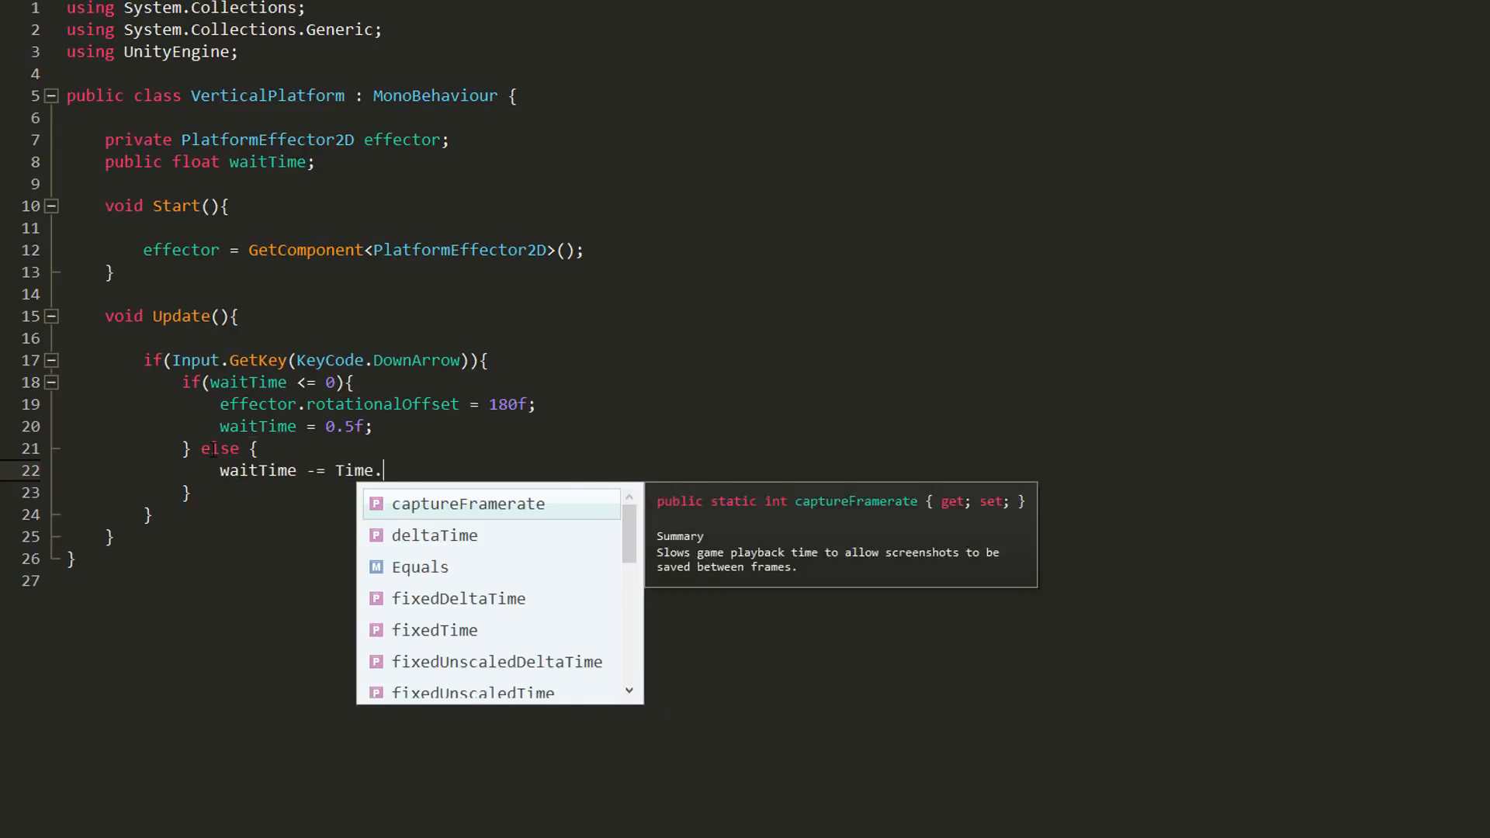
type("deltaTime;")
type("if(){")
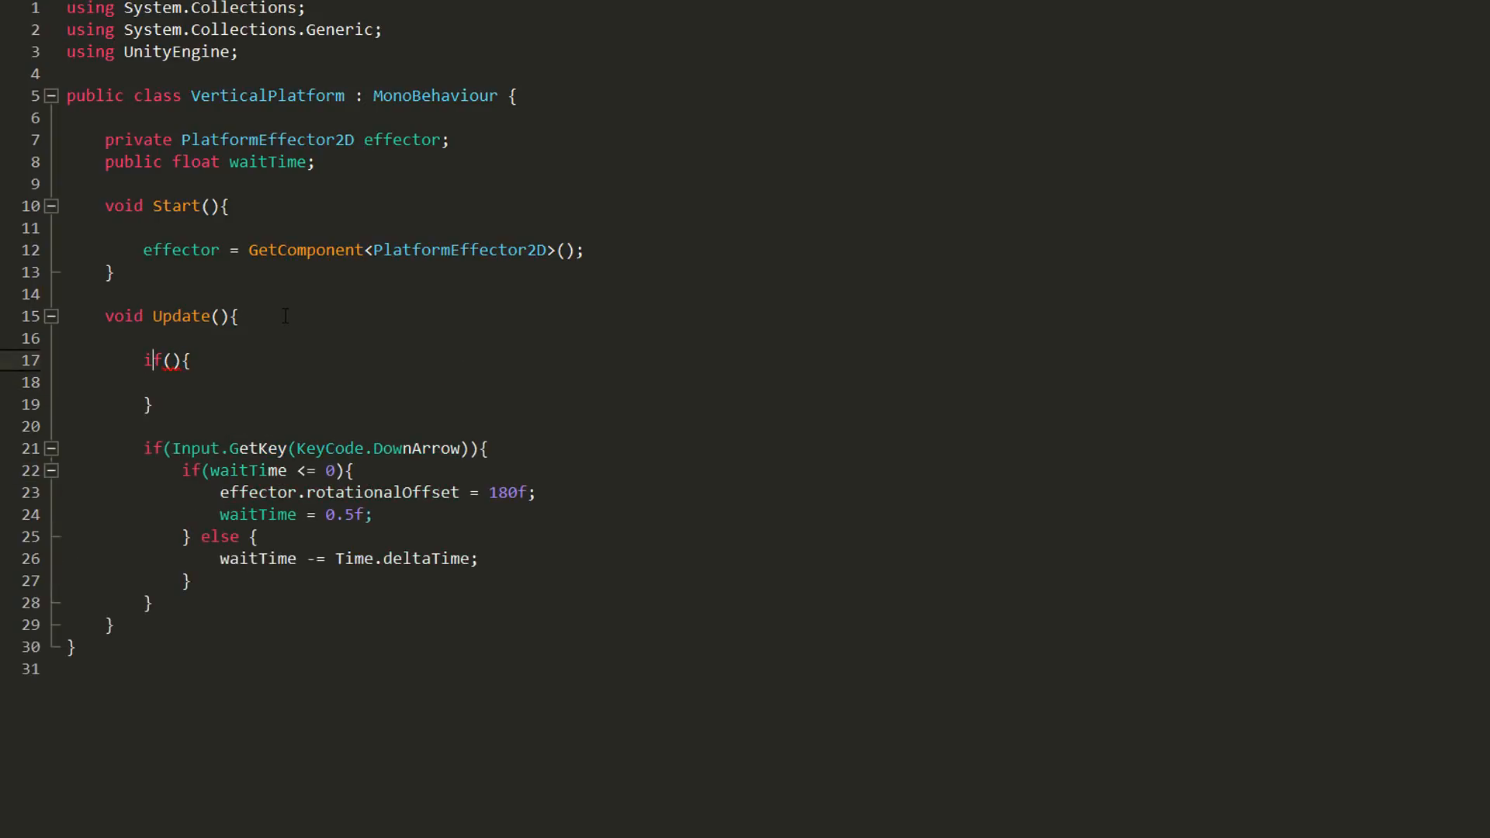
- Add a GetKeyUp(KeyCode.DownArrow) check that resets waitTime to 0.5f
type("Input.GetKeyUp(KeyCode.DownArrow")
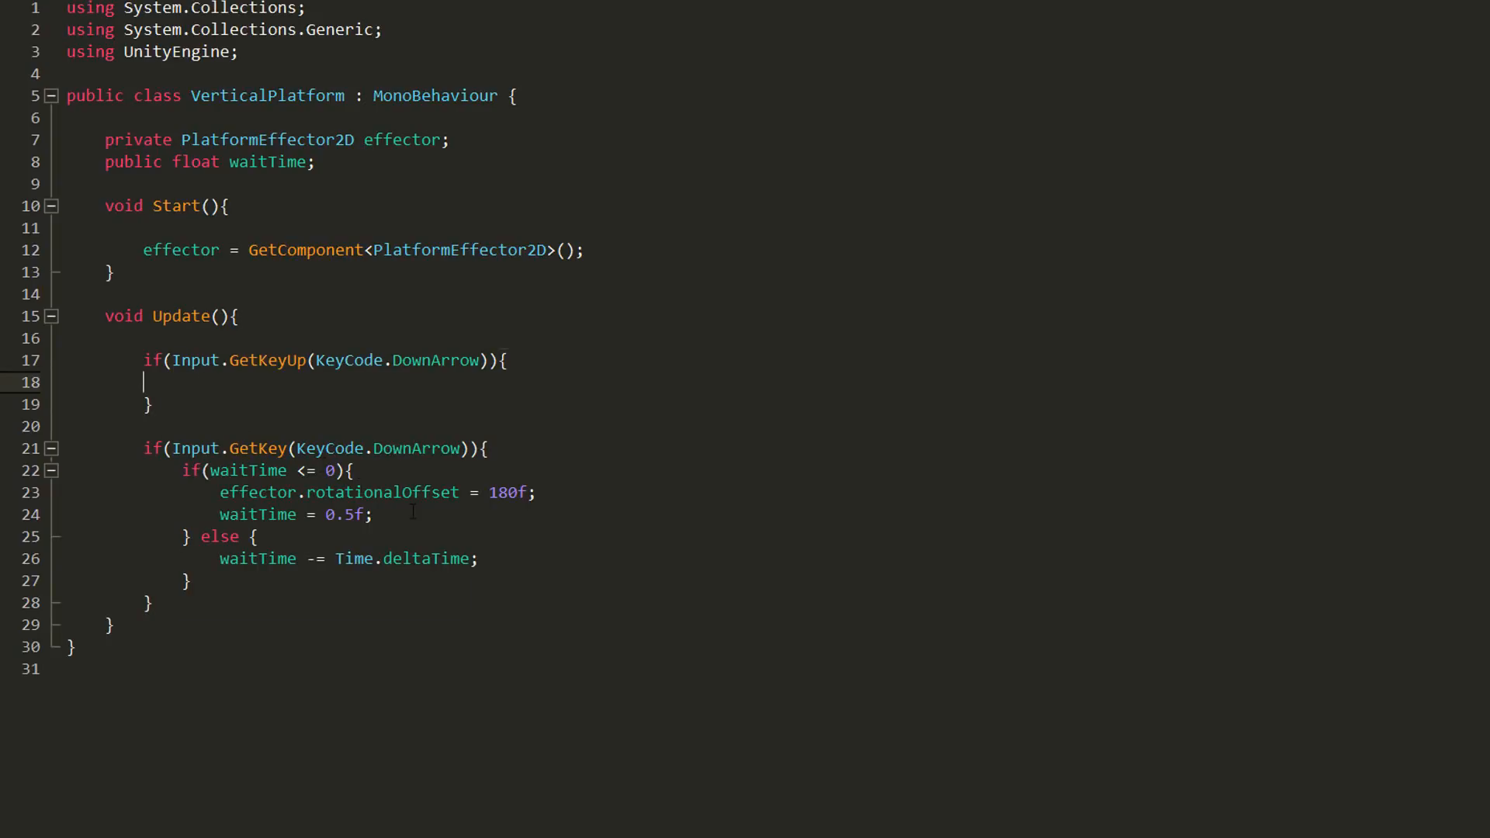
type("waitTime = 0.5f;")
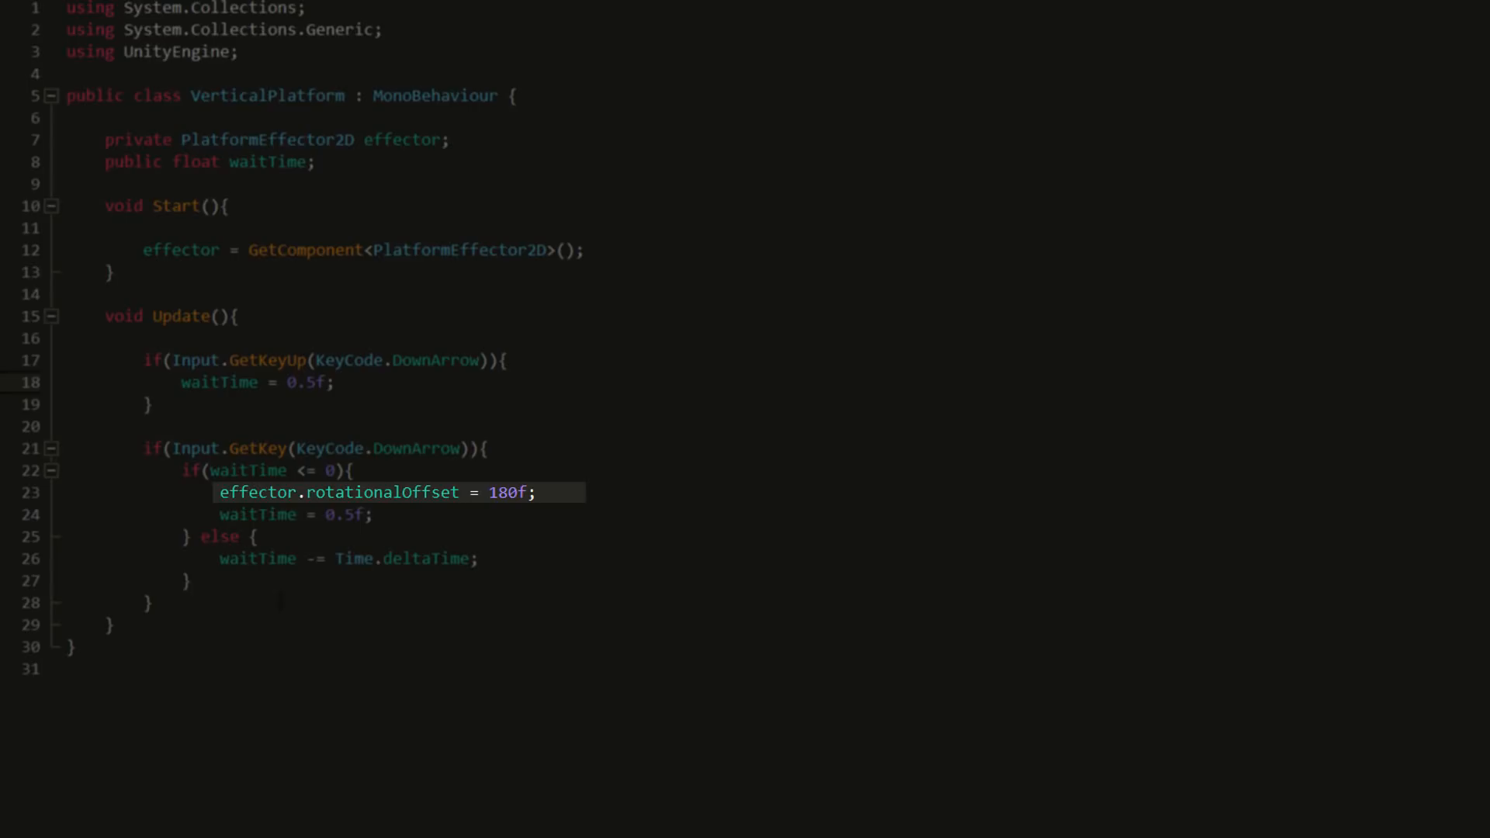
left_click(228, 603)
type("if(Input.GetKey(KeyCode.UpArrow)){")
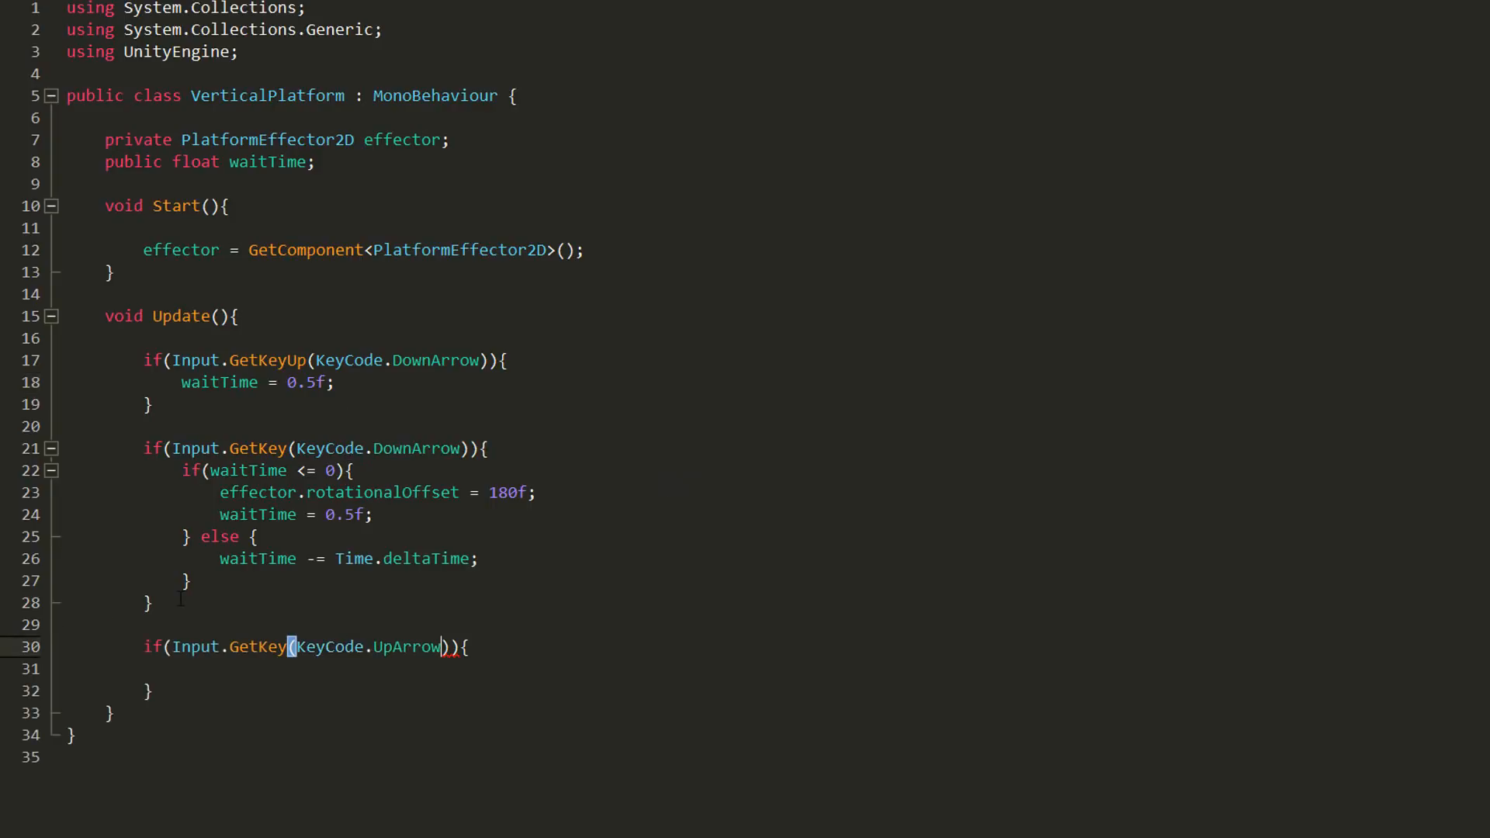
- Begin an effector.rotationalOffset assignment inside the up-arrow check
type("effector.rotationalOffset")
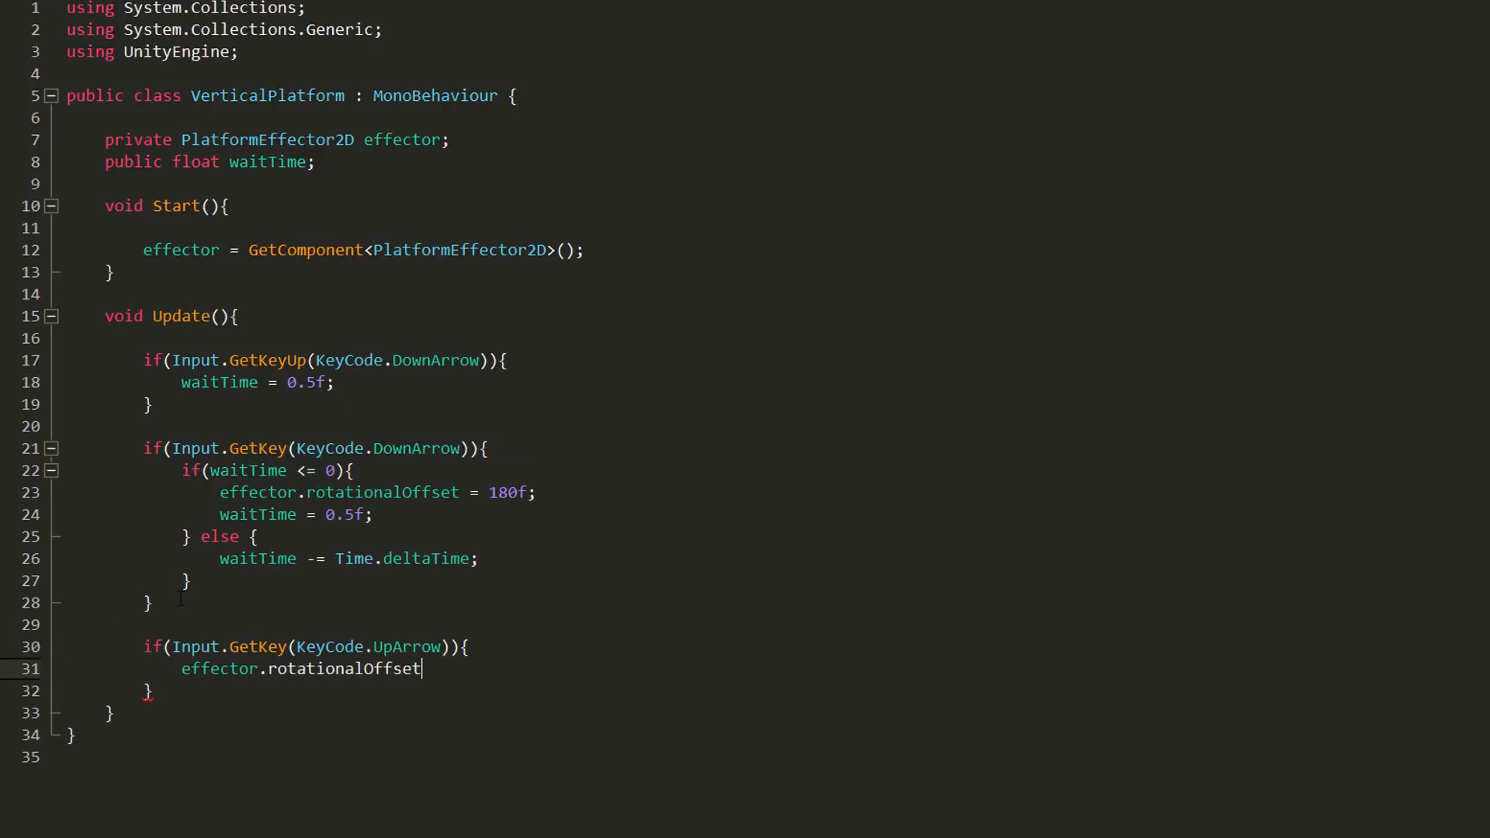